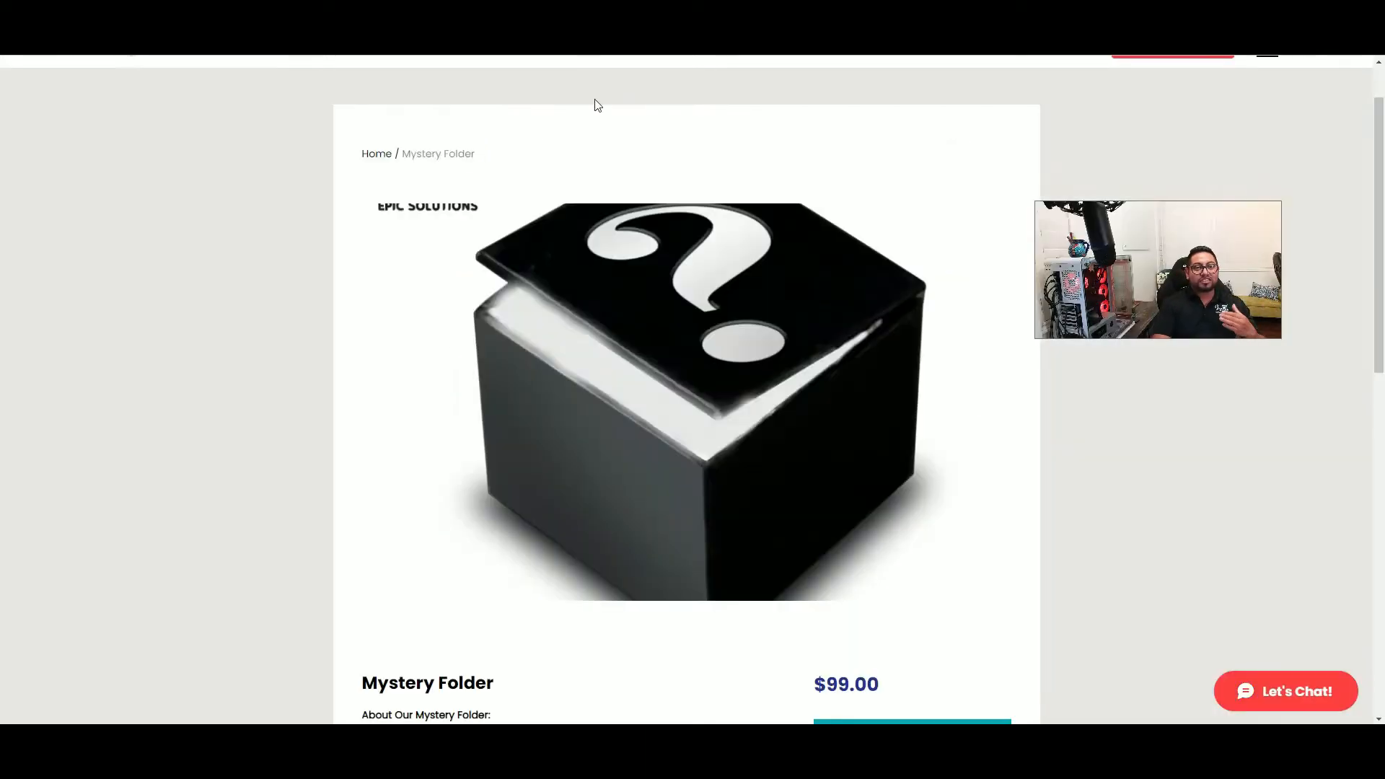
# Scroll down the live product page.
pyautogui.scroll(-3)
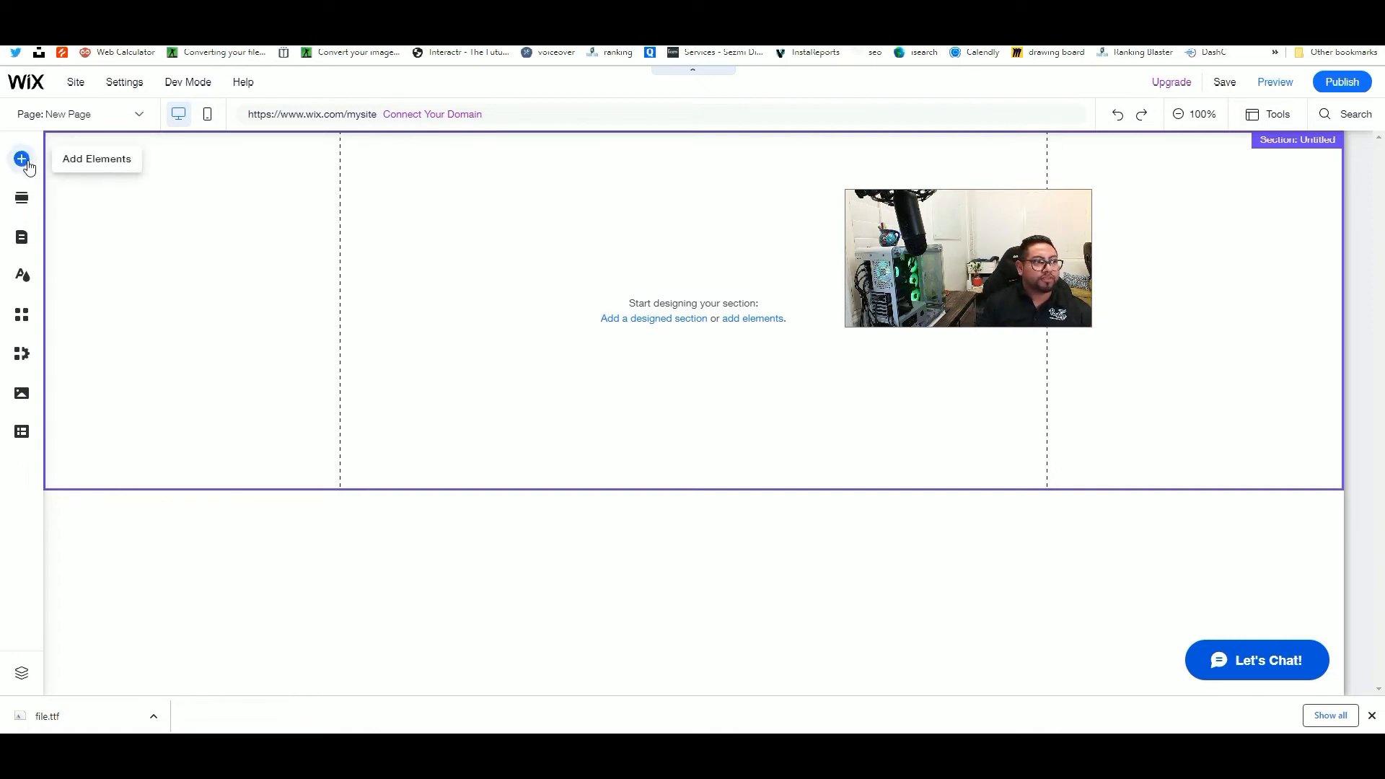
# Place a Heading 4 text element in the empty section and view its Helvetica text settings.
pyautogui.click(21, 158)
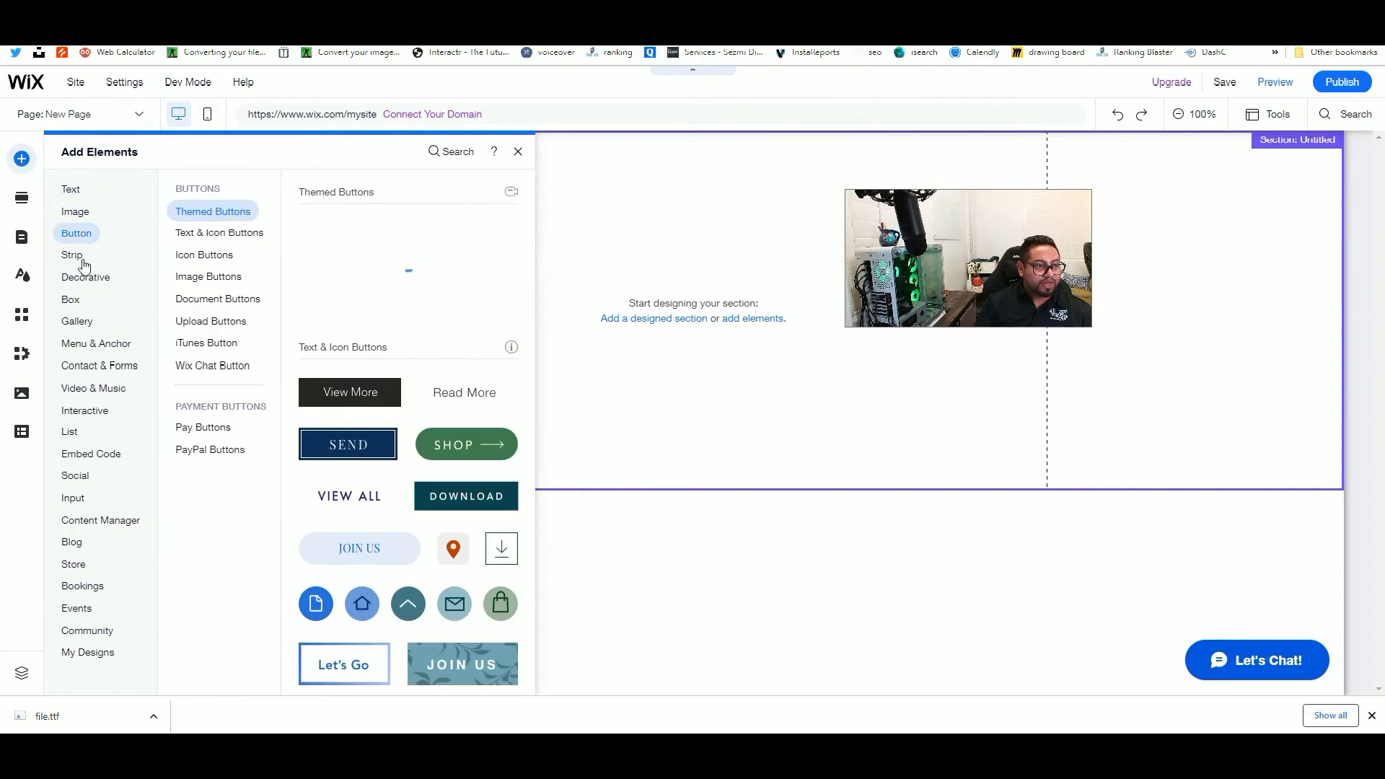
pyautogui.click(70, 189)
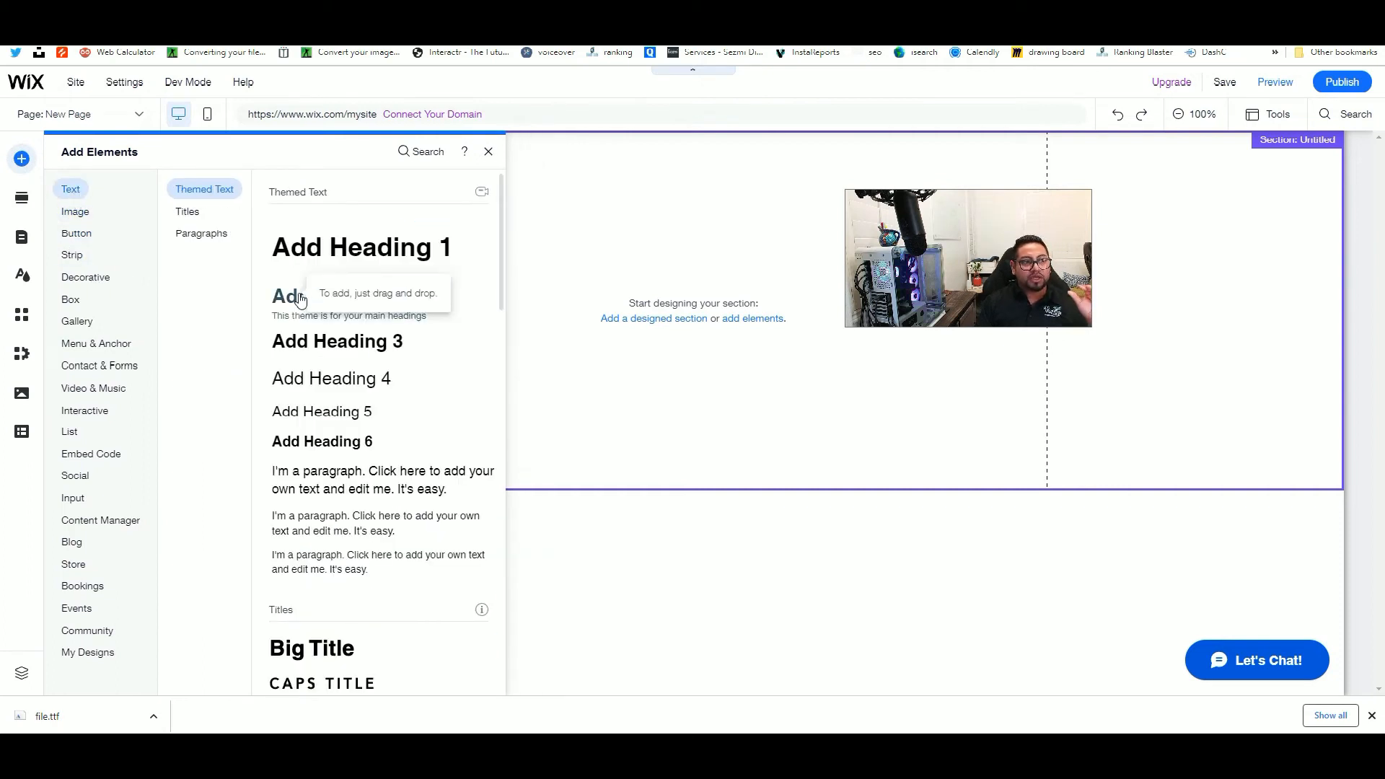
pyautogui.moveTo(319, 383)
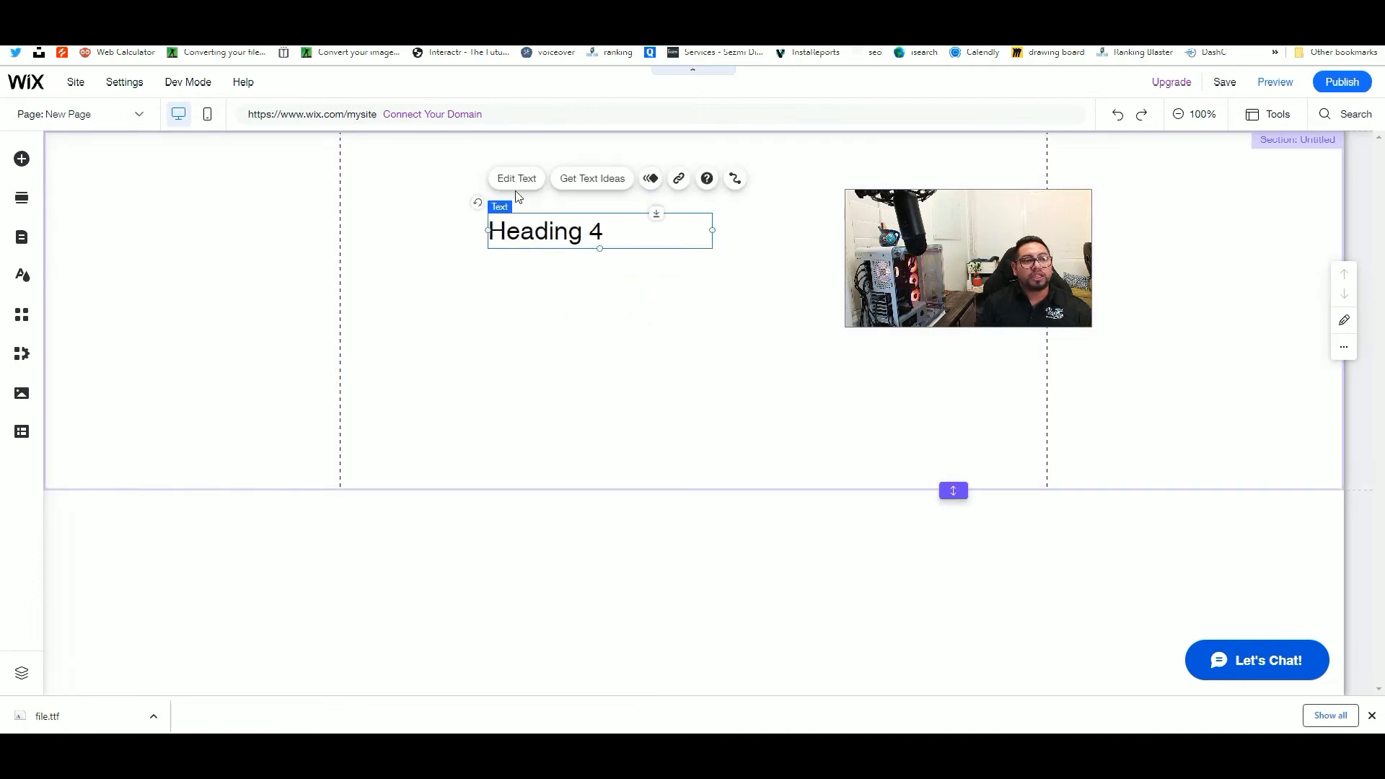
pyautogui.click(515, 179)
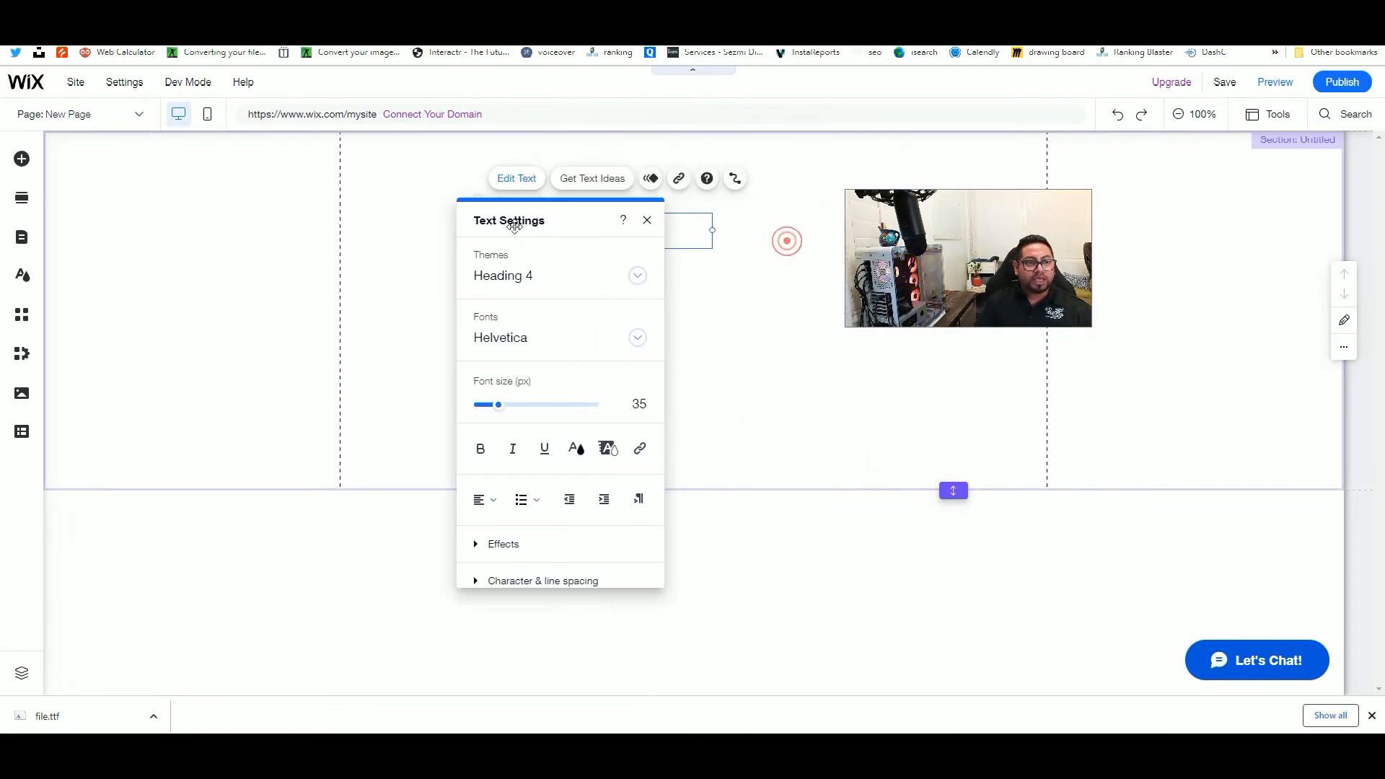
pyautogui.moveTo(499, 405); pyautogui.dragTo(526, 405)
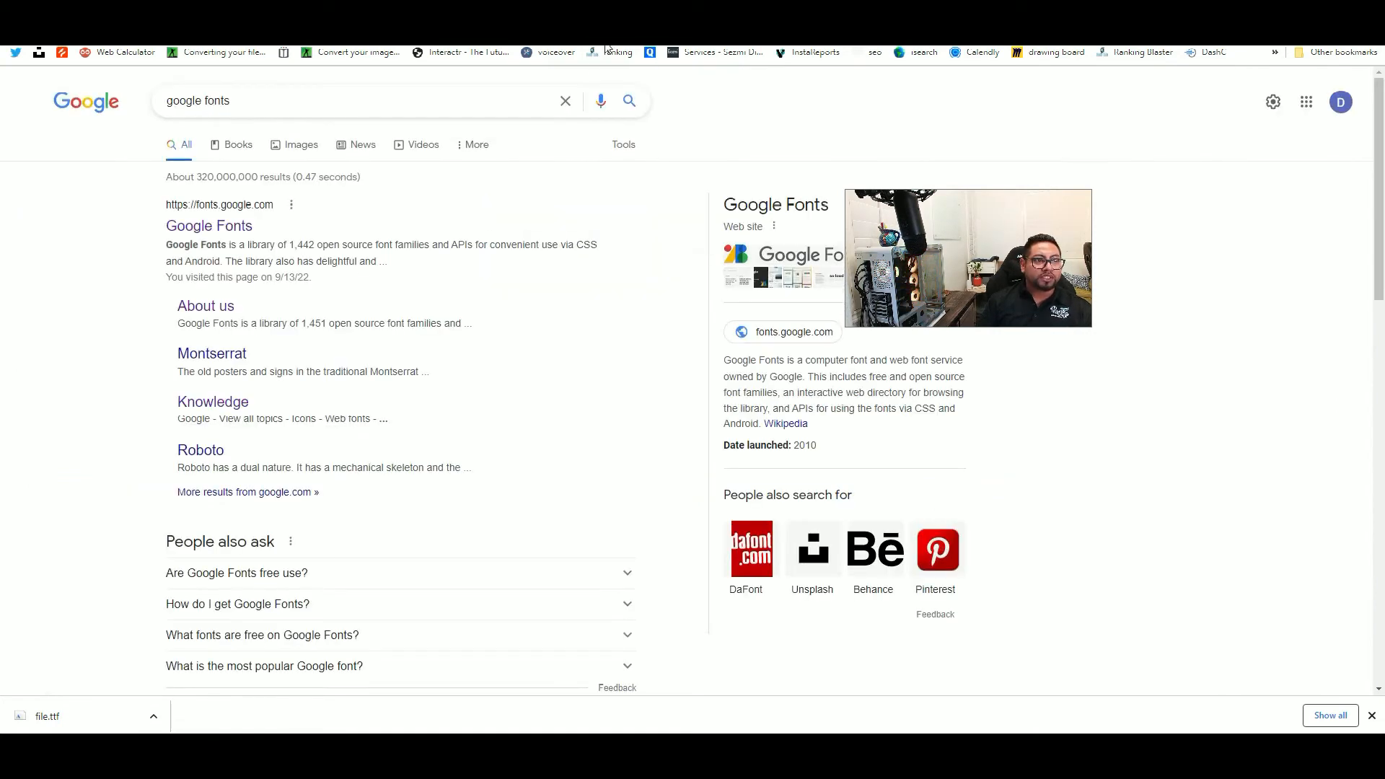
pyautogui.moveTo(227, 220)
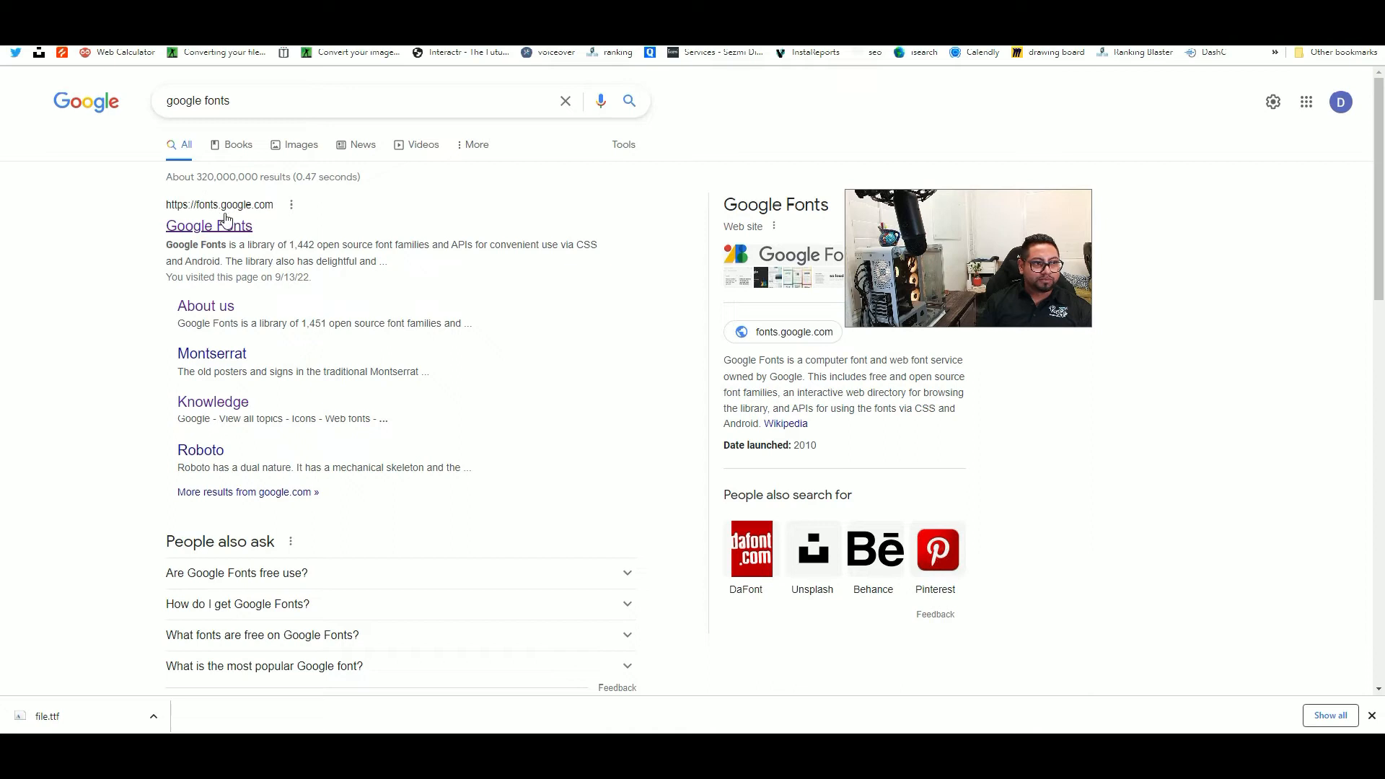
# Open the Google Fonts site and scroll through the catalog toward Dancing Script.
pyautogui.click(202, 234)
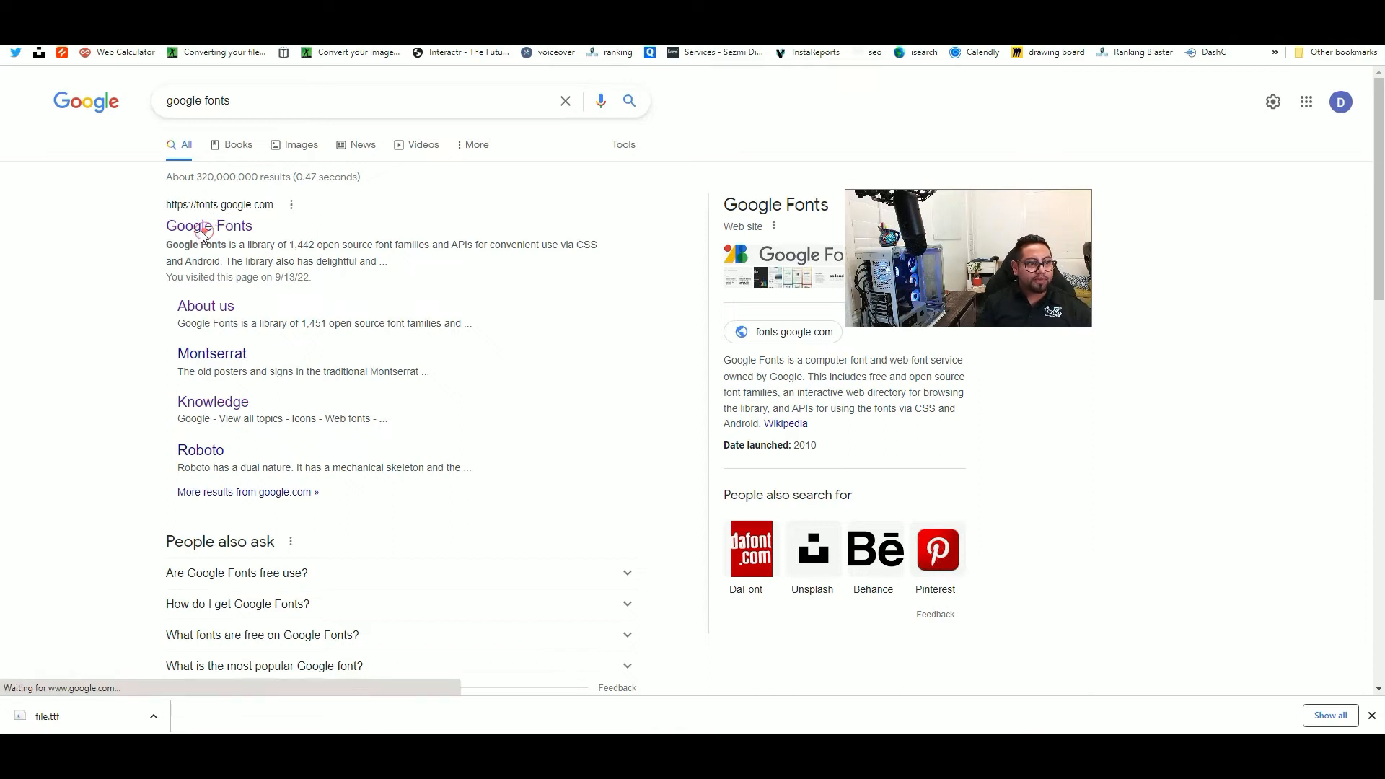
pyautogui.click(209, 226)
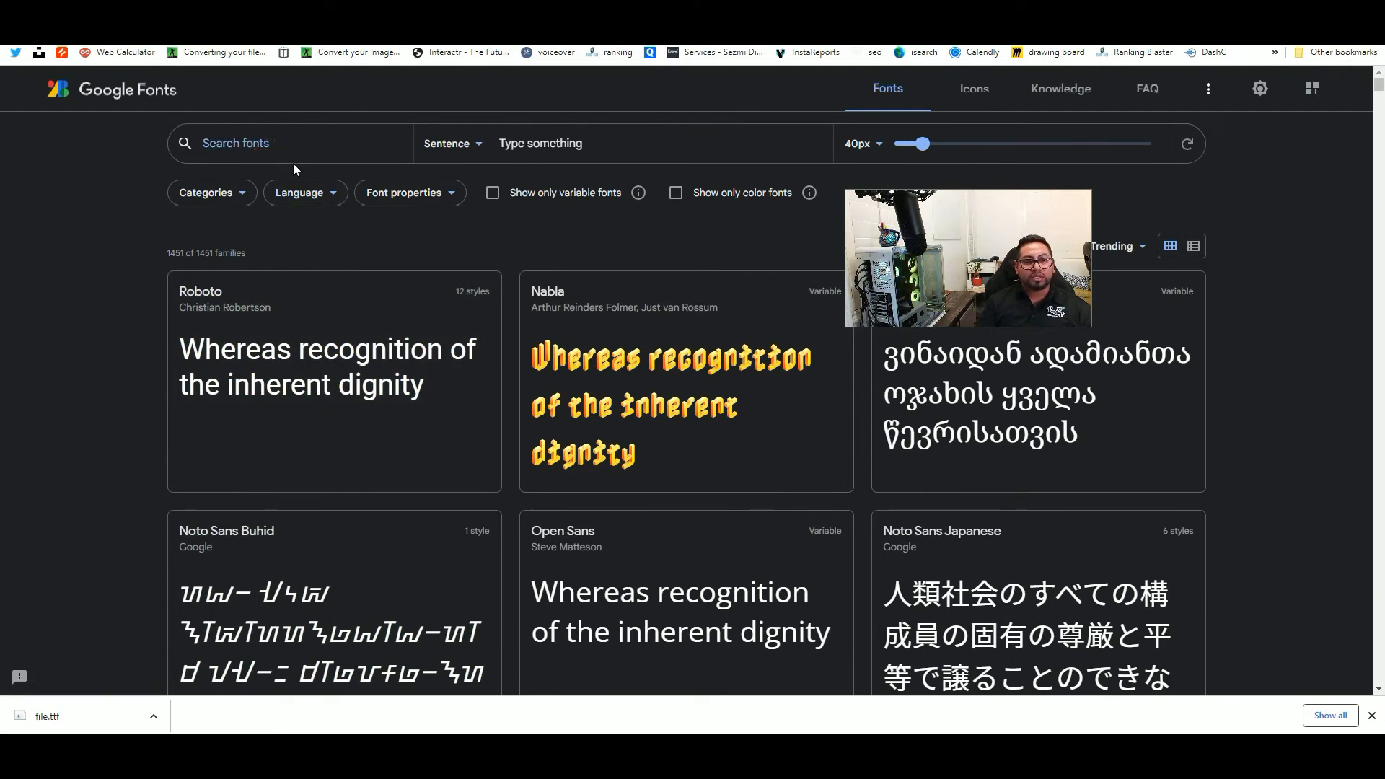
pyautogui.scroll(-3)
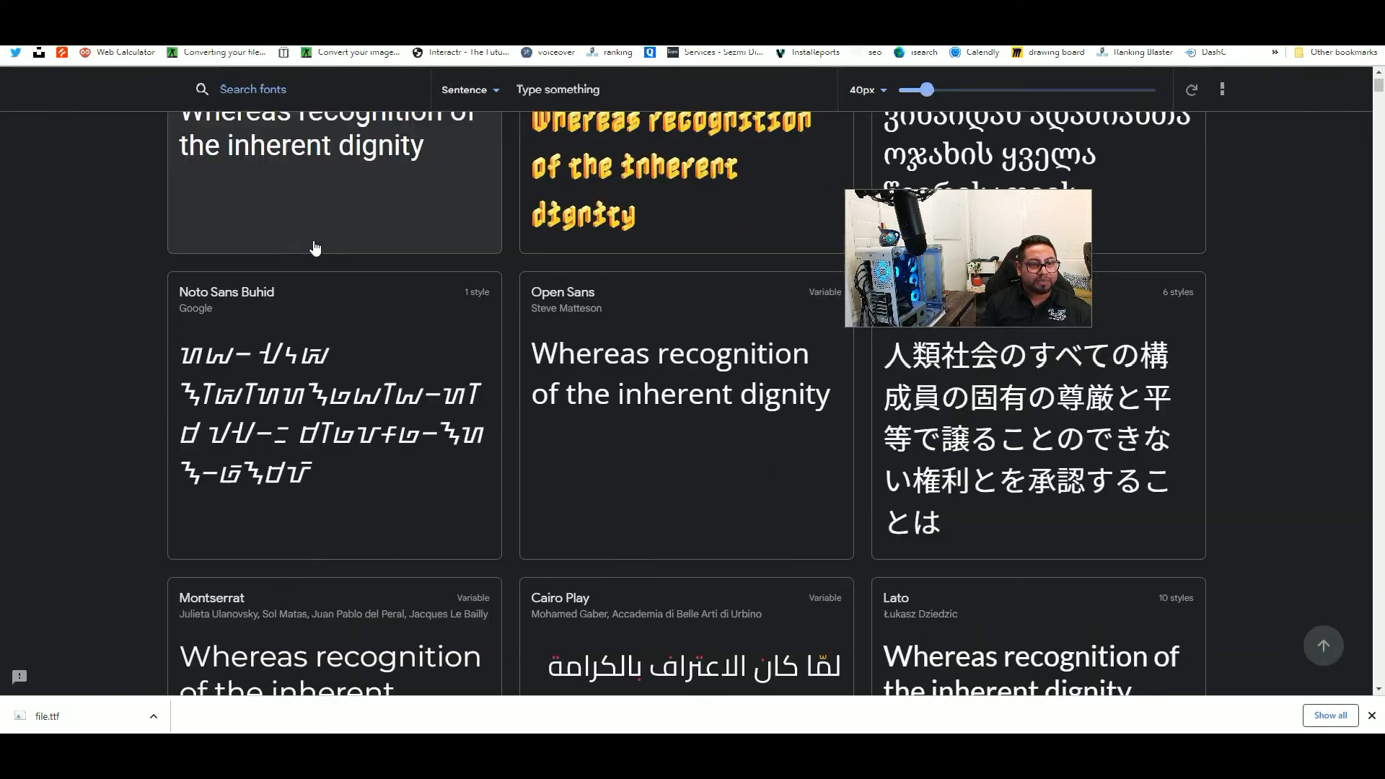
pyautogui.scroll(-3)
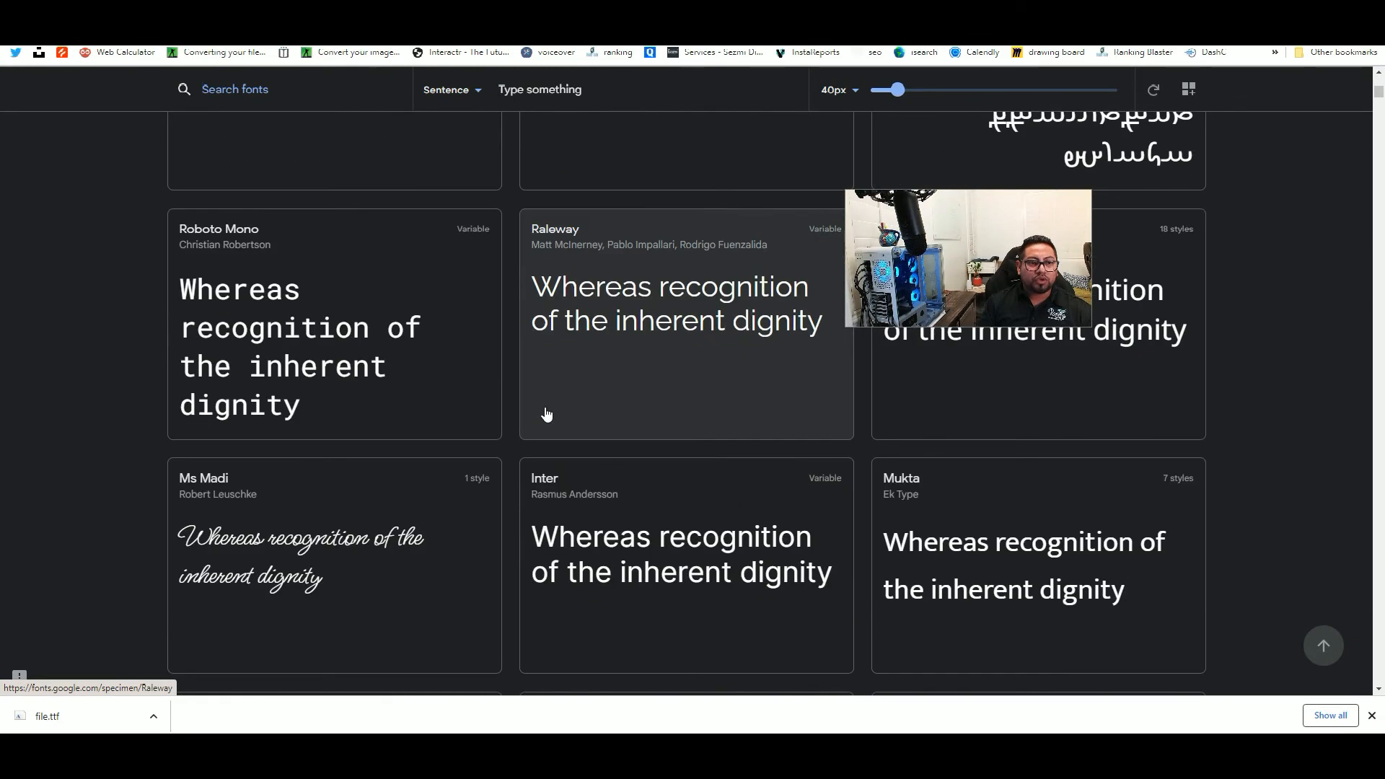
pyautogui.scroll(-3)
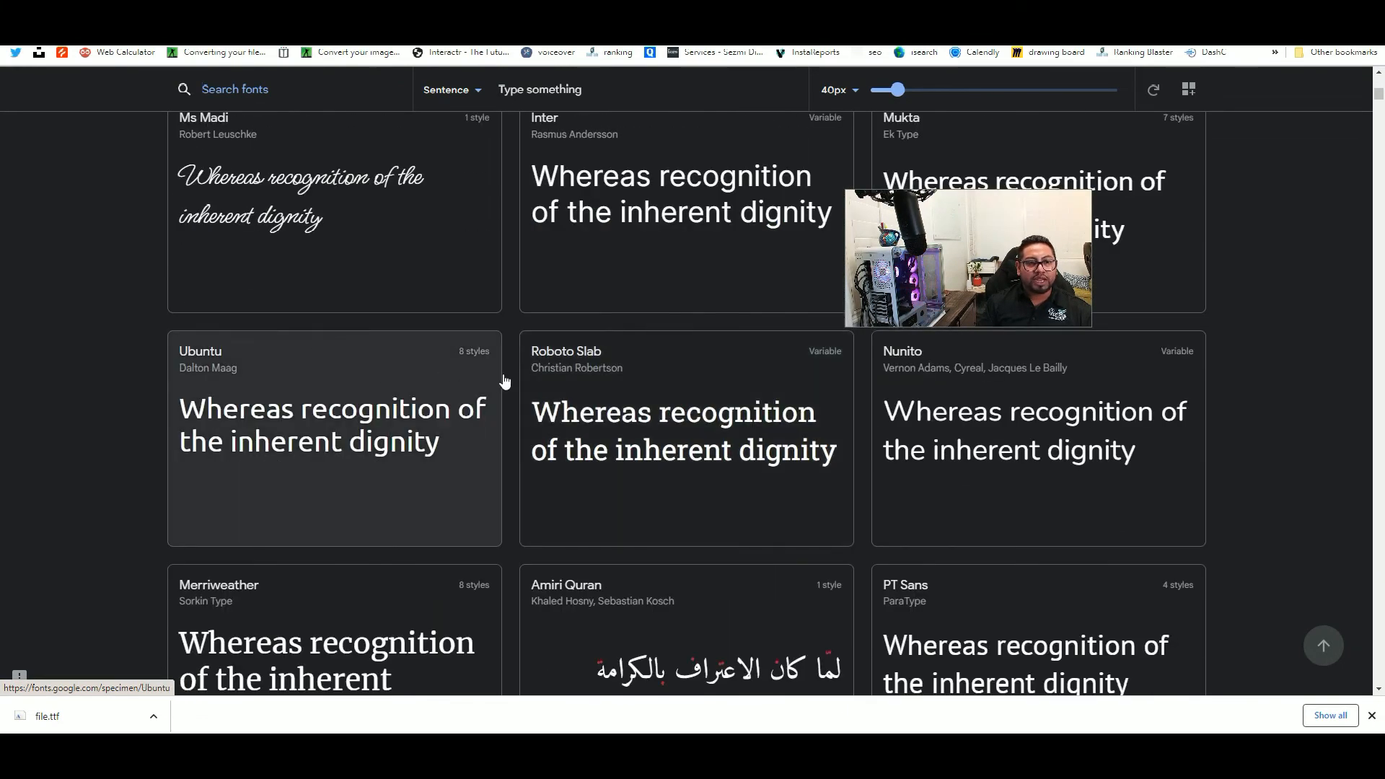
pyautogui.scroll(-3)
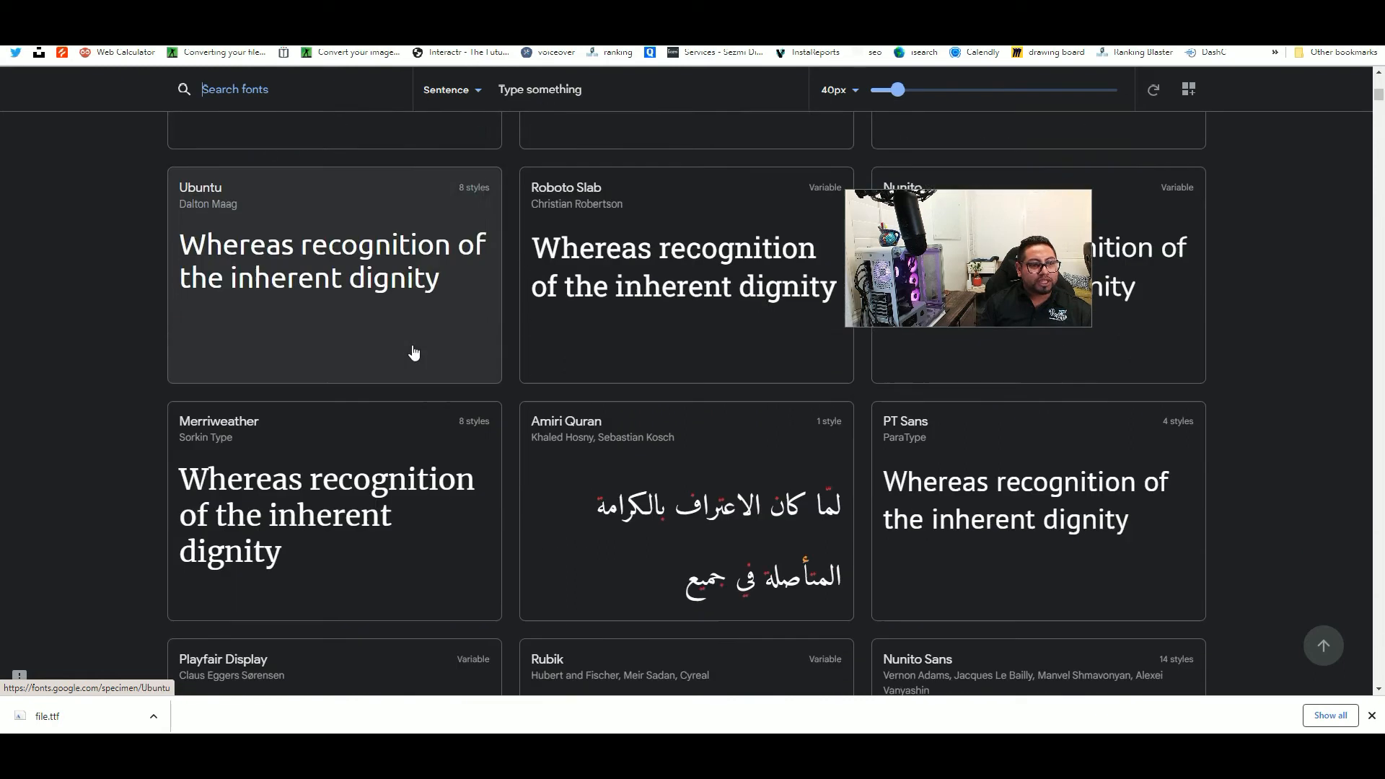
pyautogui.scroll(-3)
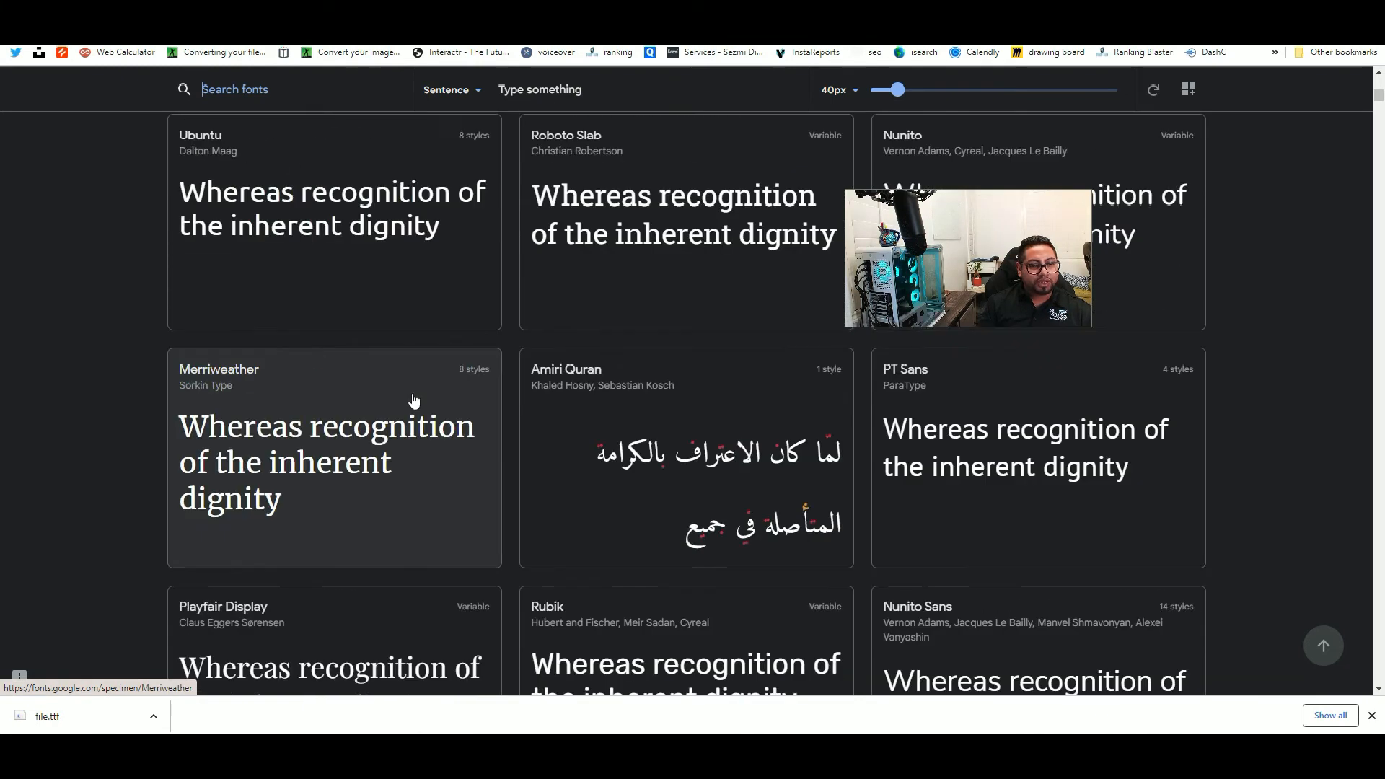
pyautogui.scroll(-3)
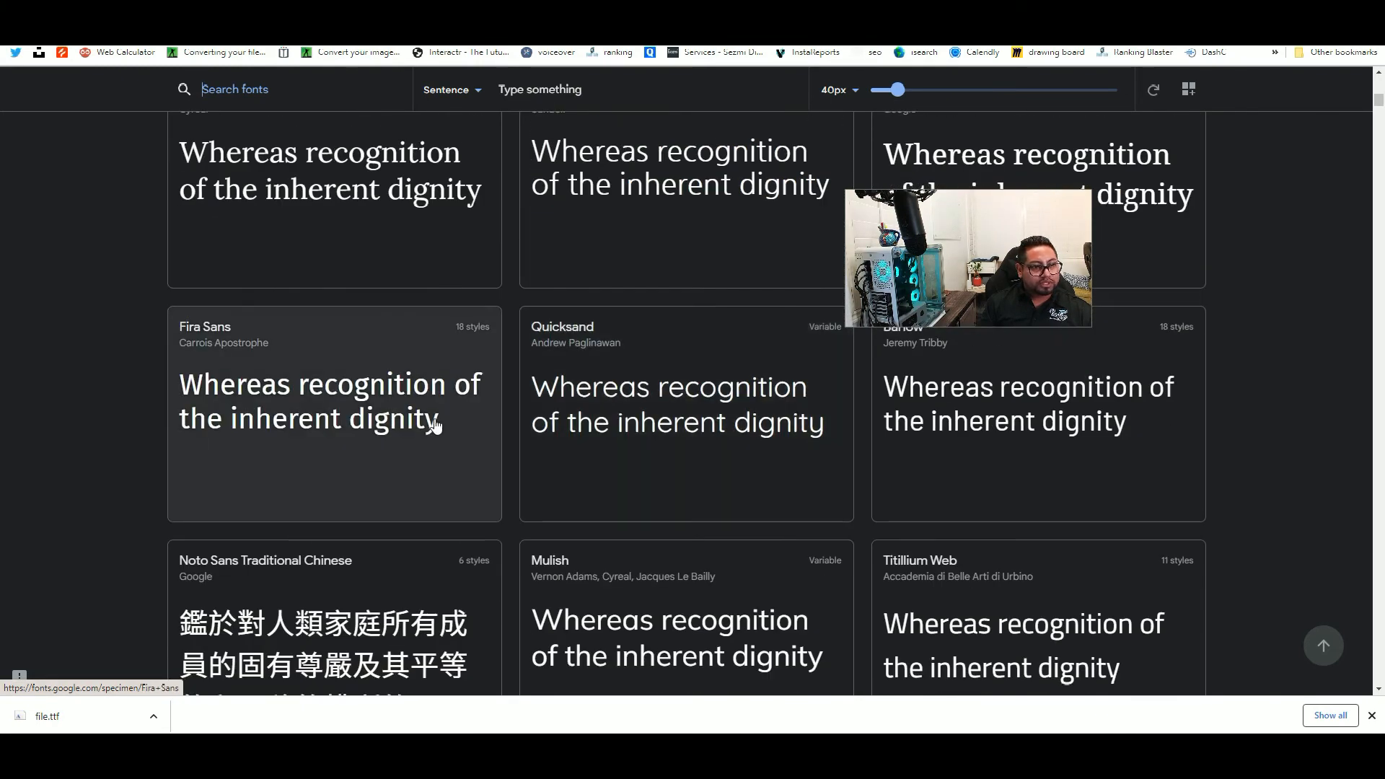
pyautogui.scroll(-3)
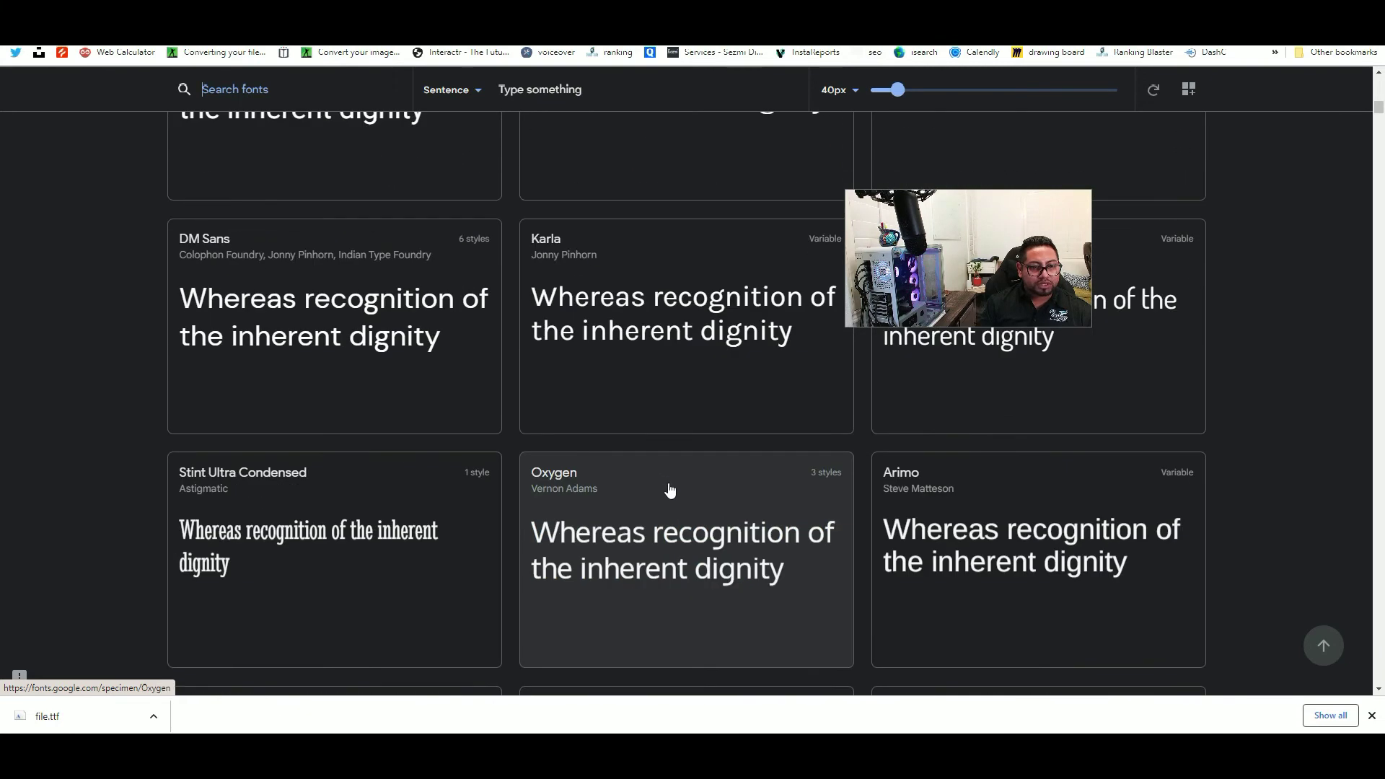
pyautogui.scroll(-3)
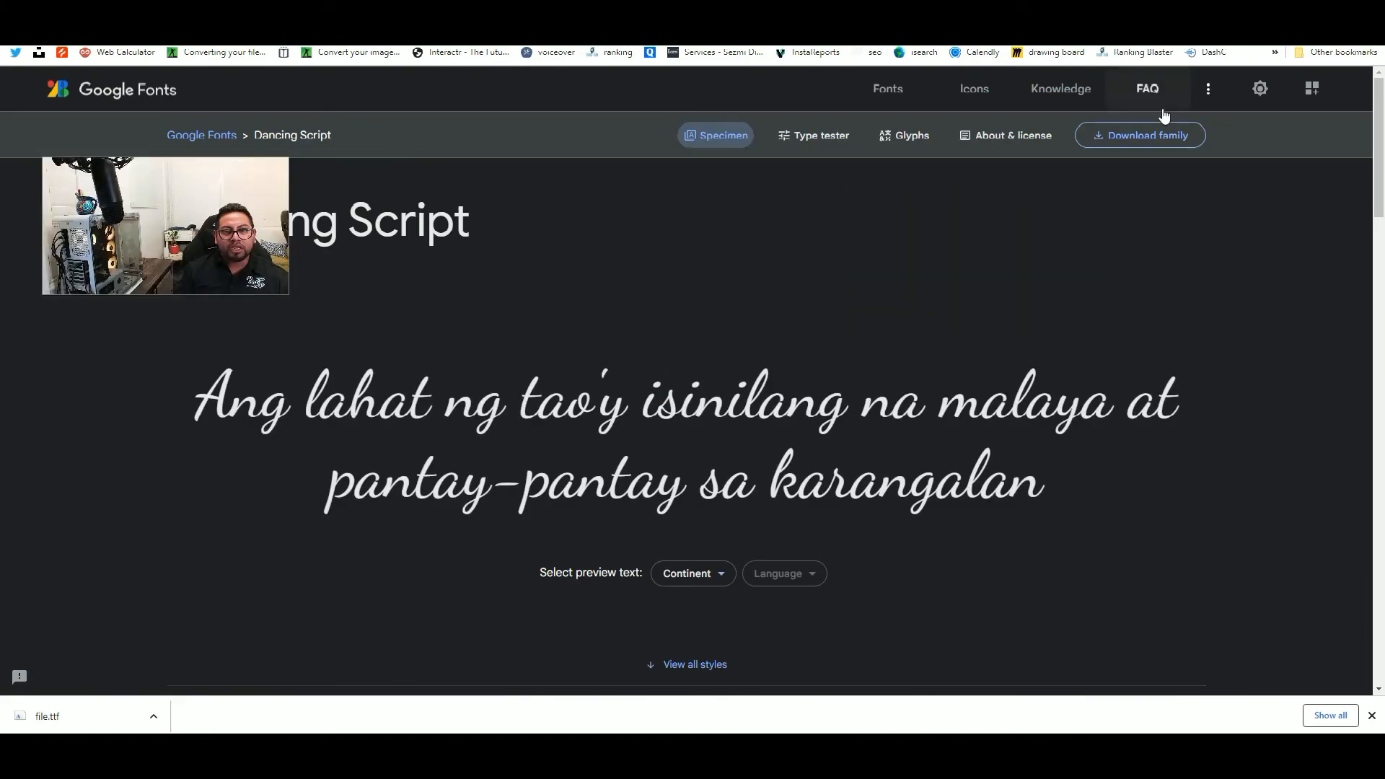
pyautogui.moveTo(1161, 145)
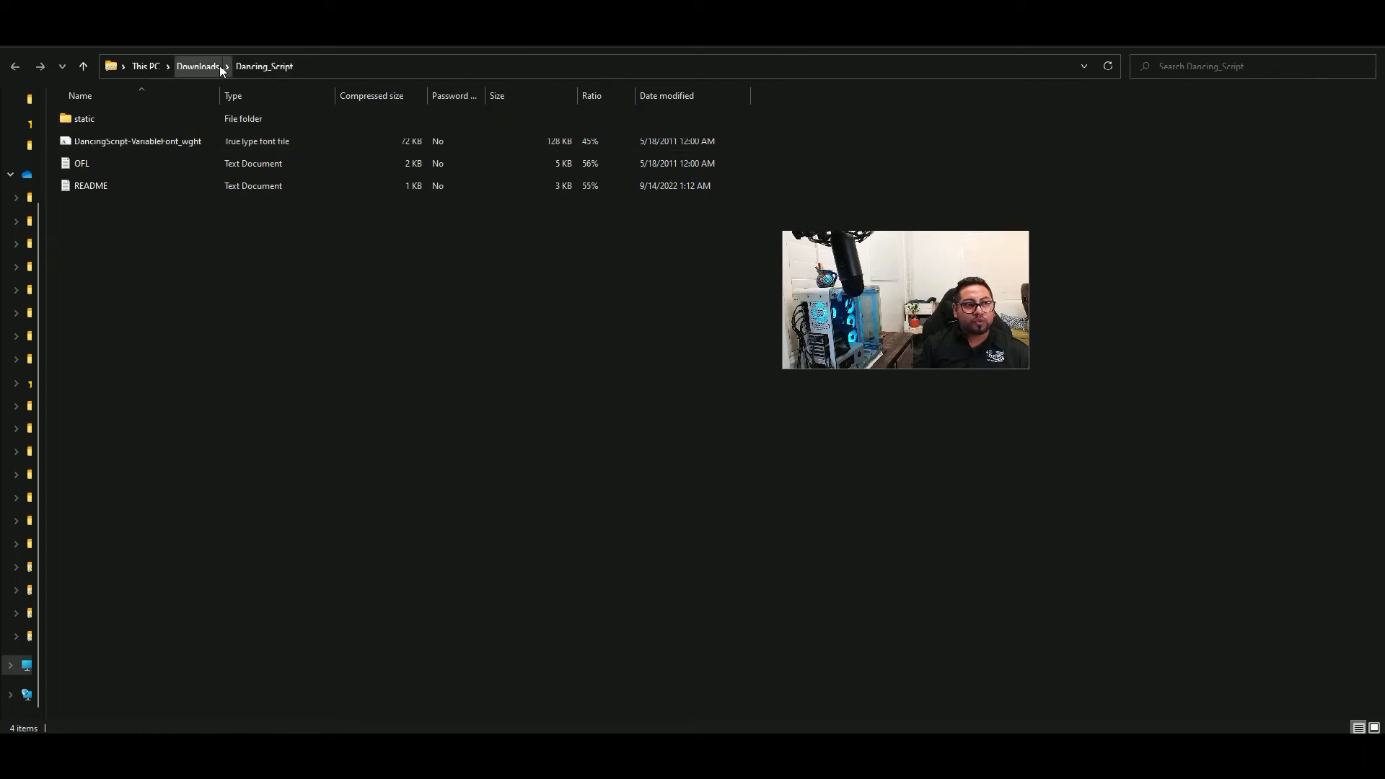
# Unzip the Dancing_Script archive in the Downloads folder.
pyautogui.click(199, 67)
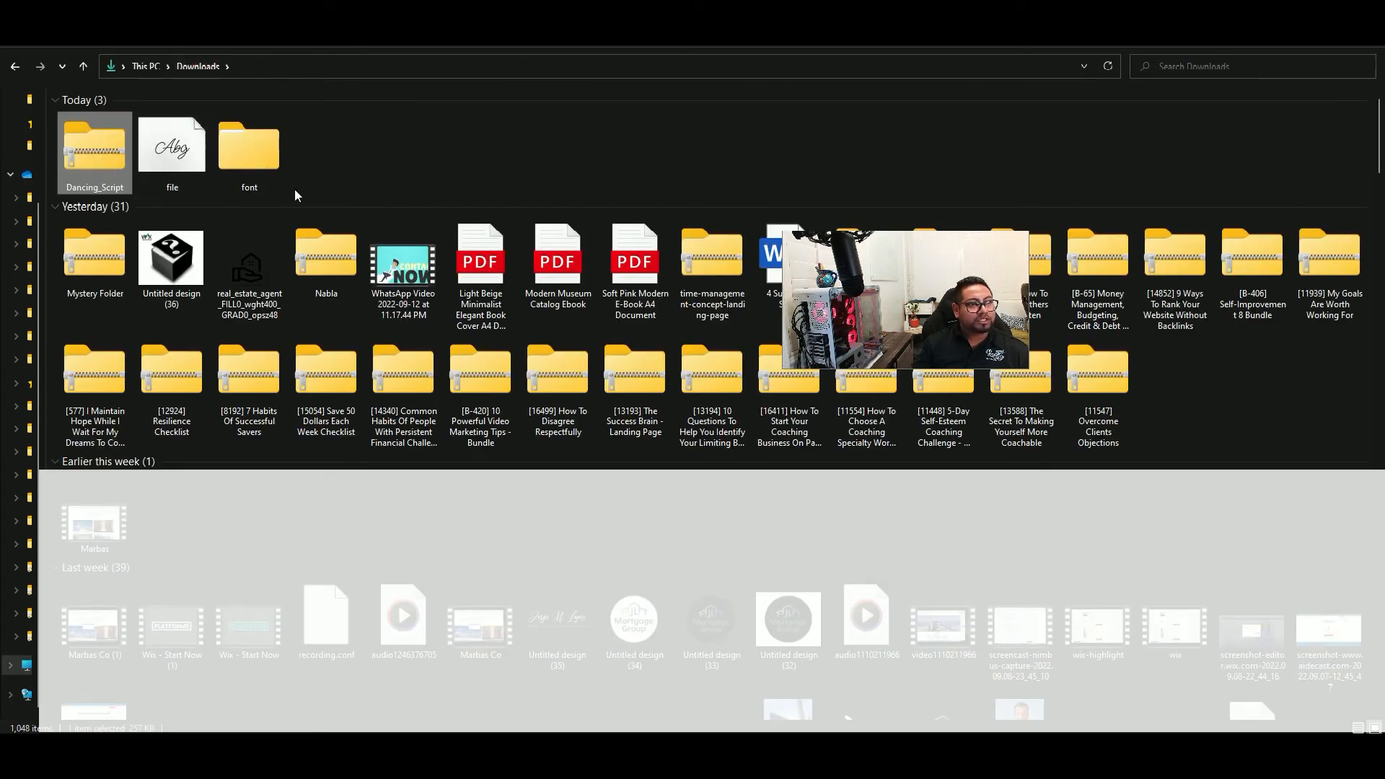
pyautogui.click(94, 148)
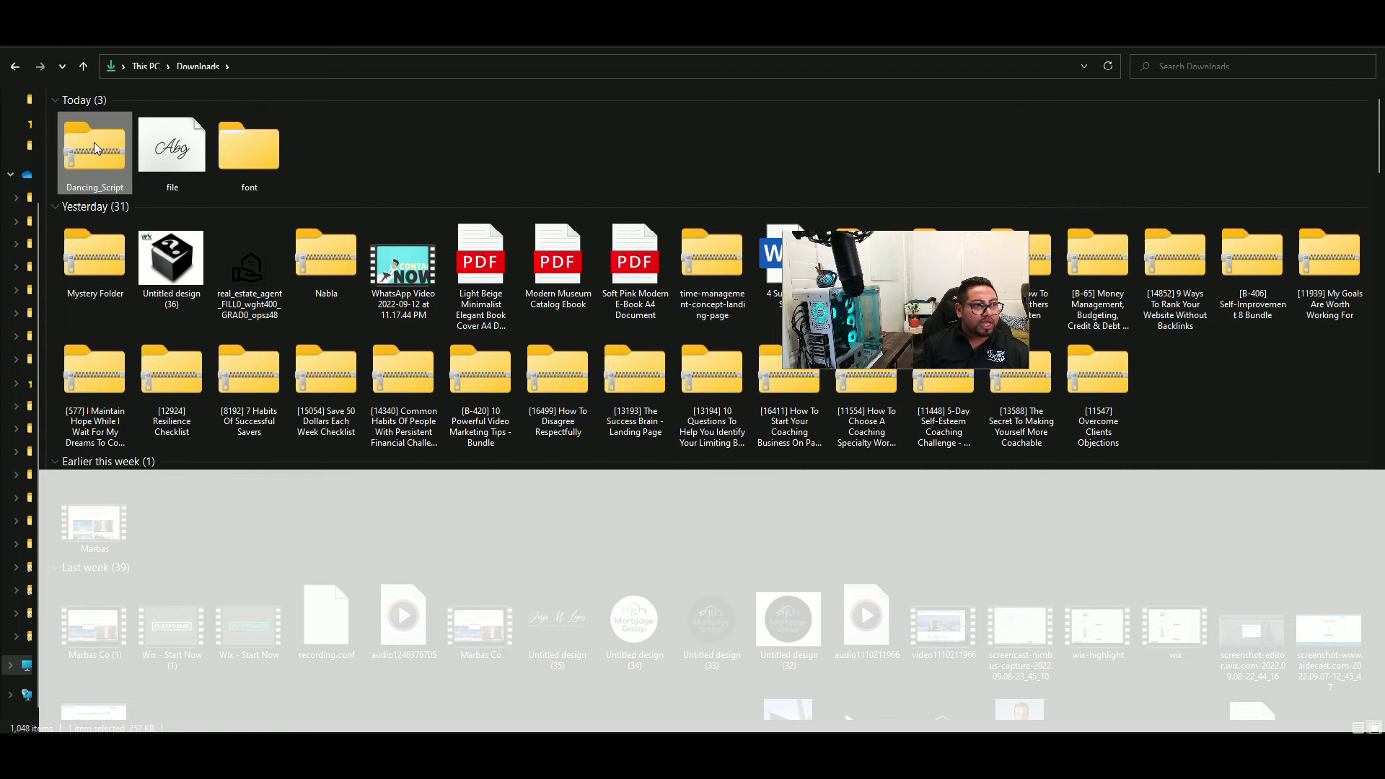
pyautogui.click(143, 257)
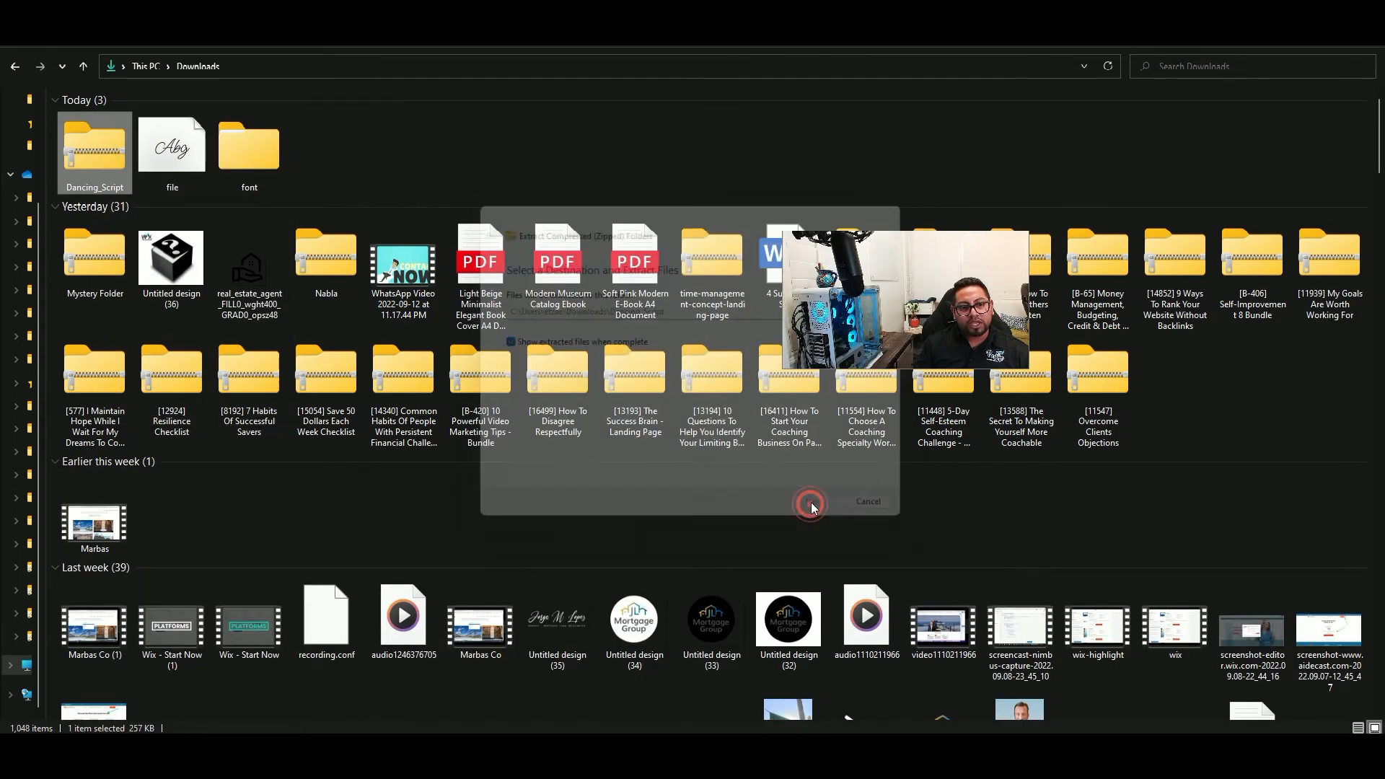
pyautogui.click(810, 502)
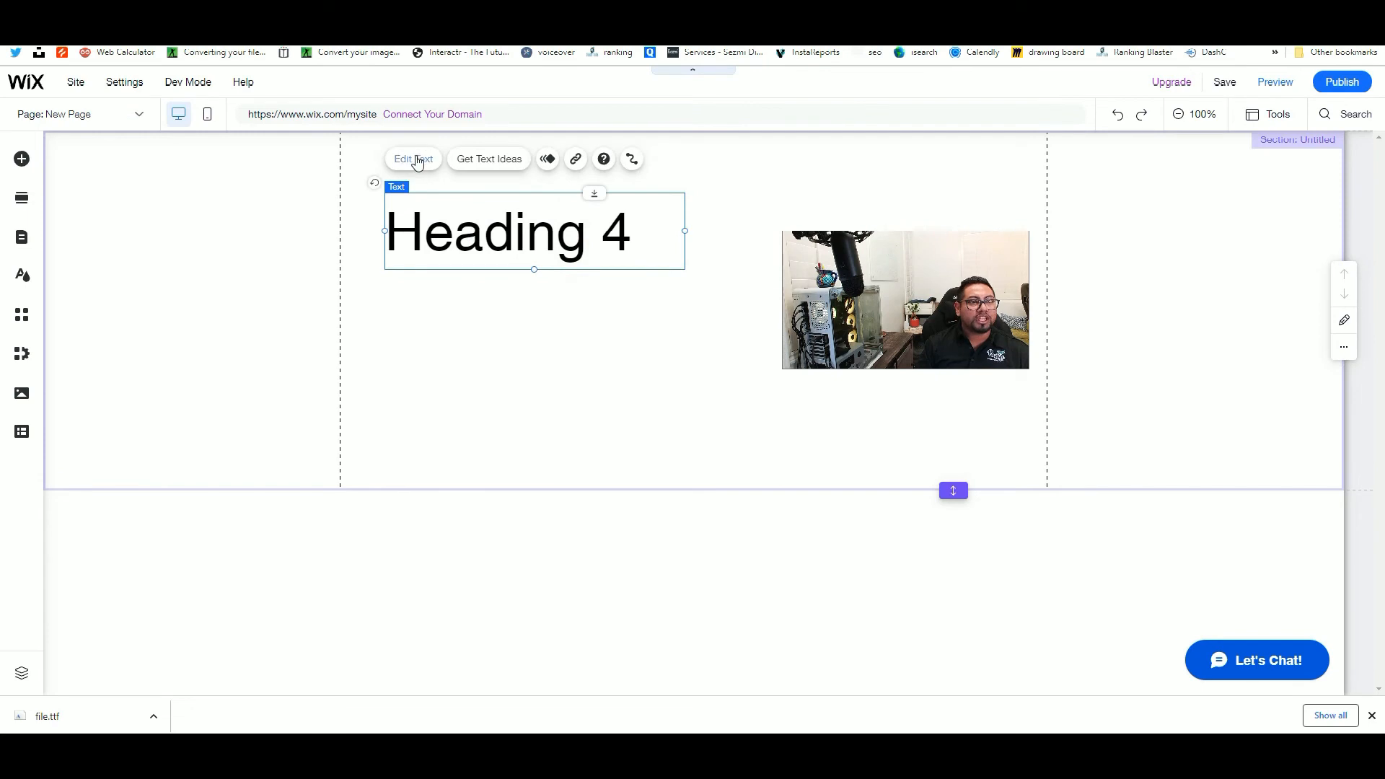
# From the heading's font list, open Manage Your Fonts and its Upload Fonts file picker.
pyautogui.click(414, 159)
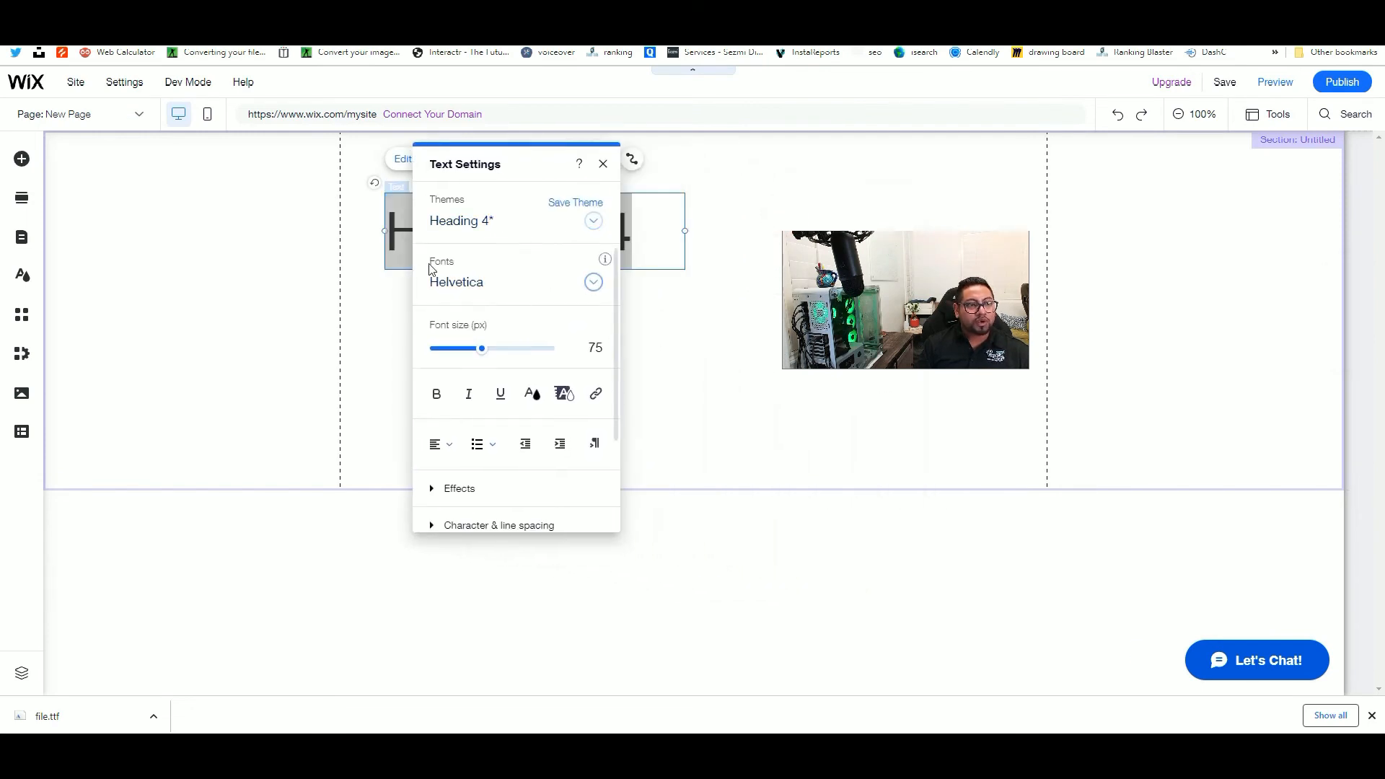
pyautogui.click(593, 282)
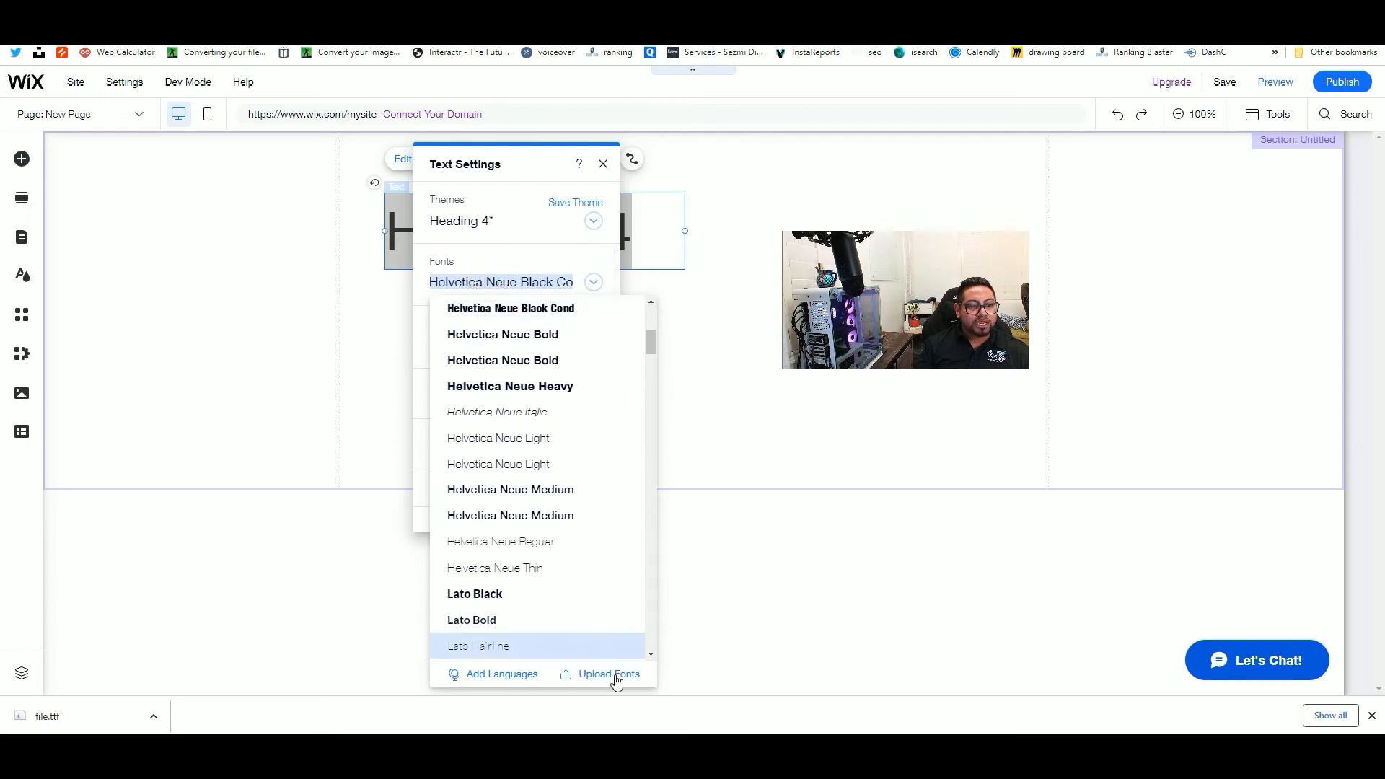
pyautogui.click(608, 675)
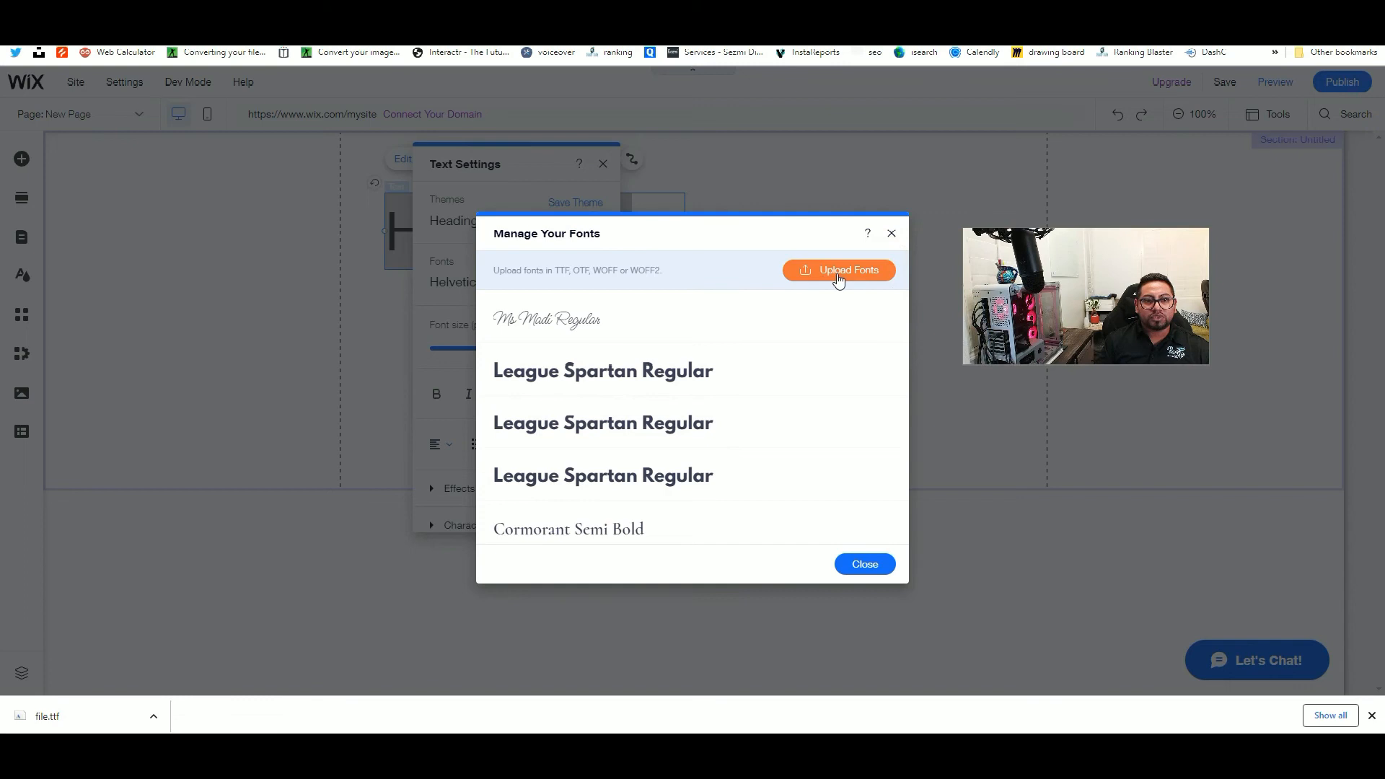
pyautogui.click(839, 270)
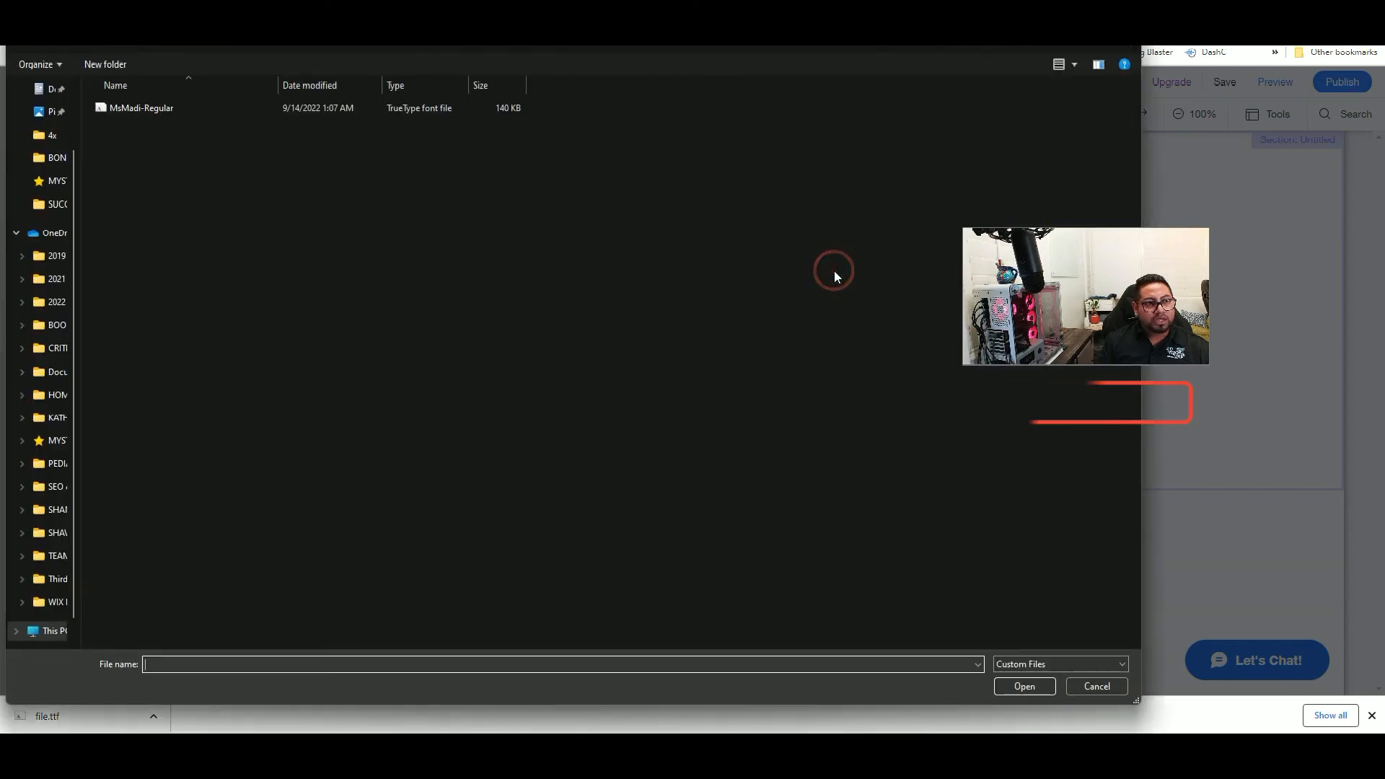
# Upload DancingScript-VariableFont_wght.ttf from the Downloads Dancing_Script folder.
pyautogui.click(141, 108)
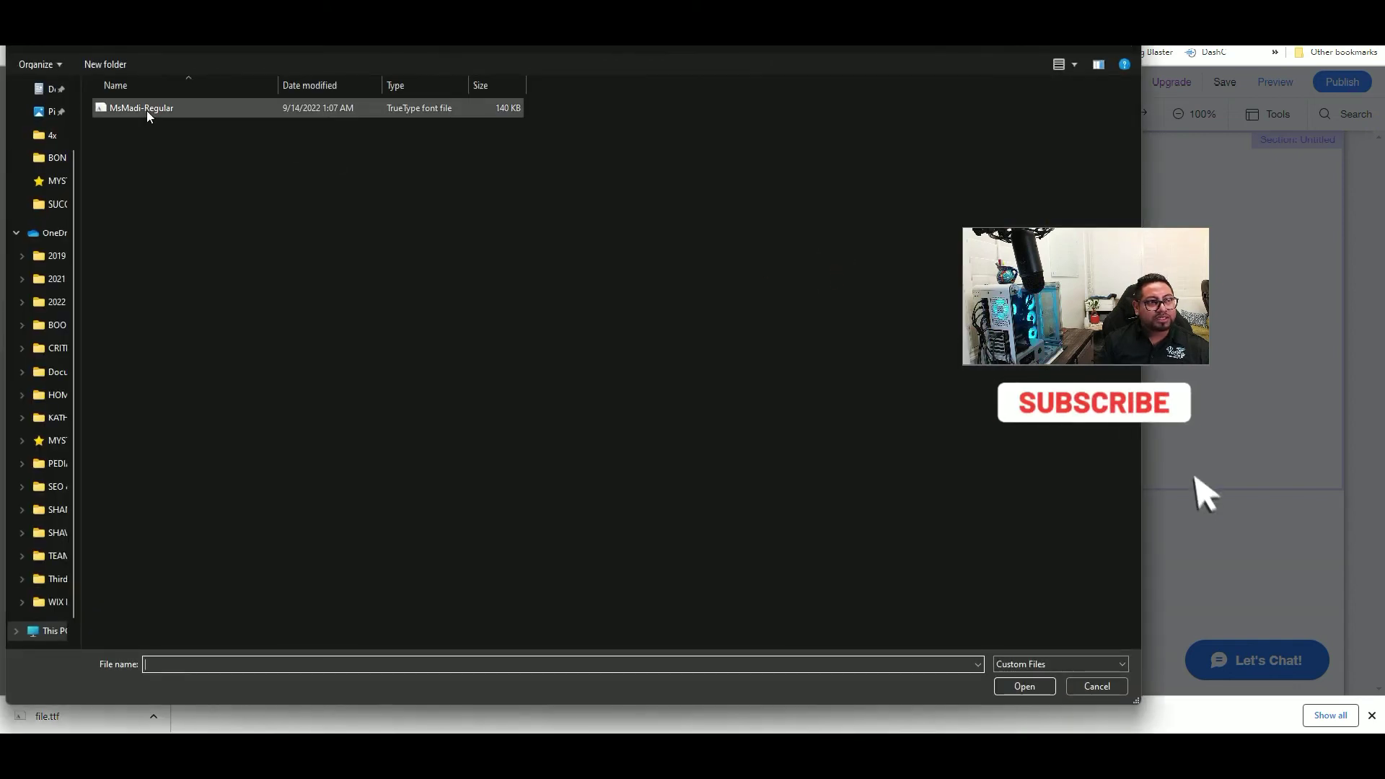
pyautogui.click(151, 107)
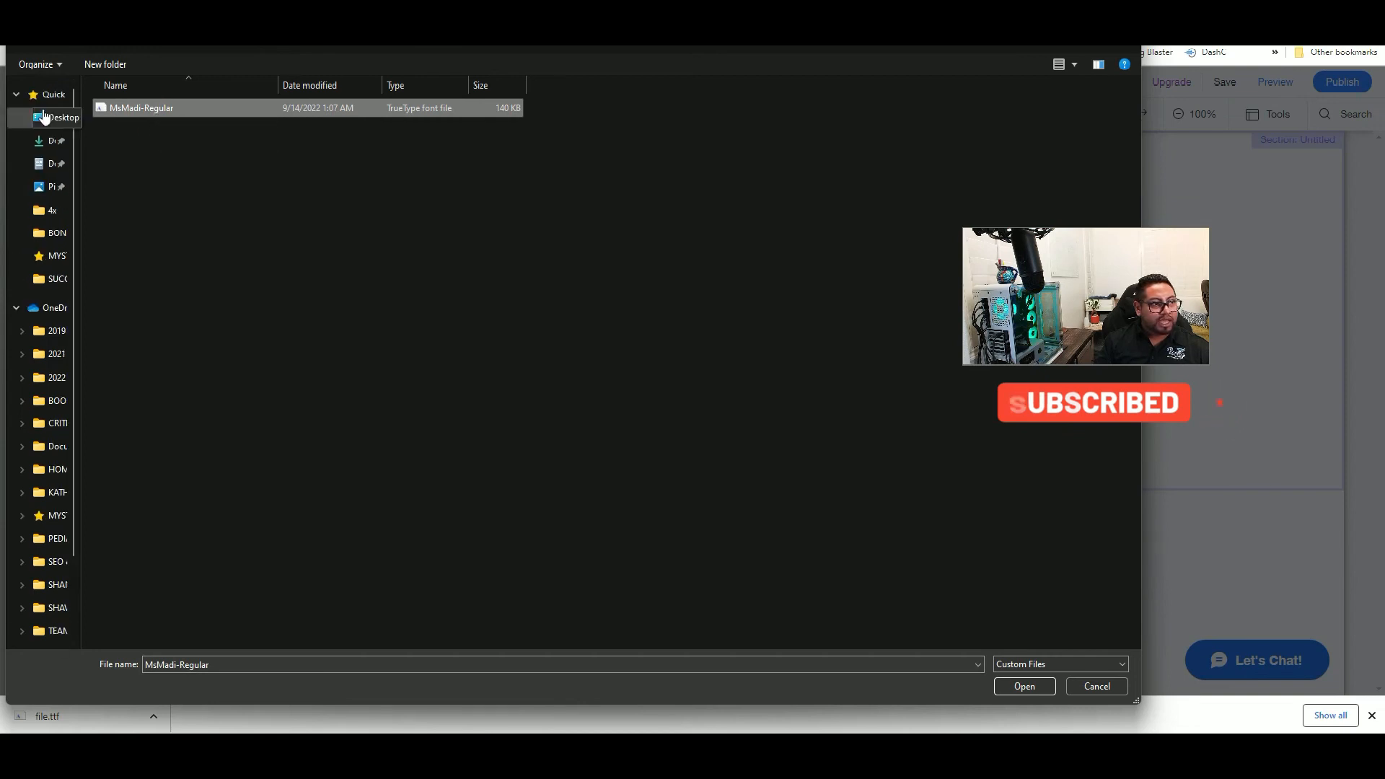
pyautogui.click(46, 141)
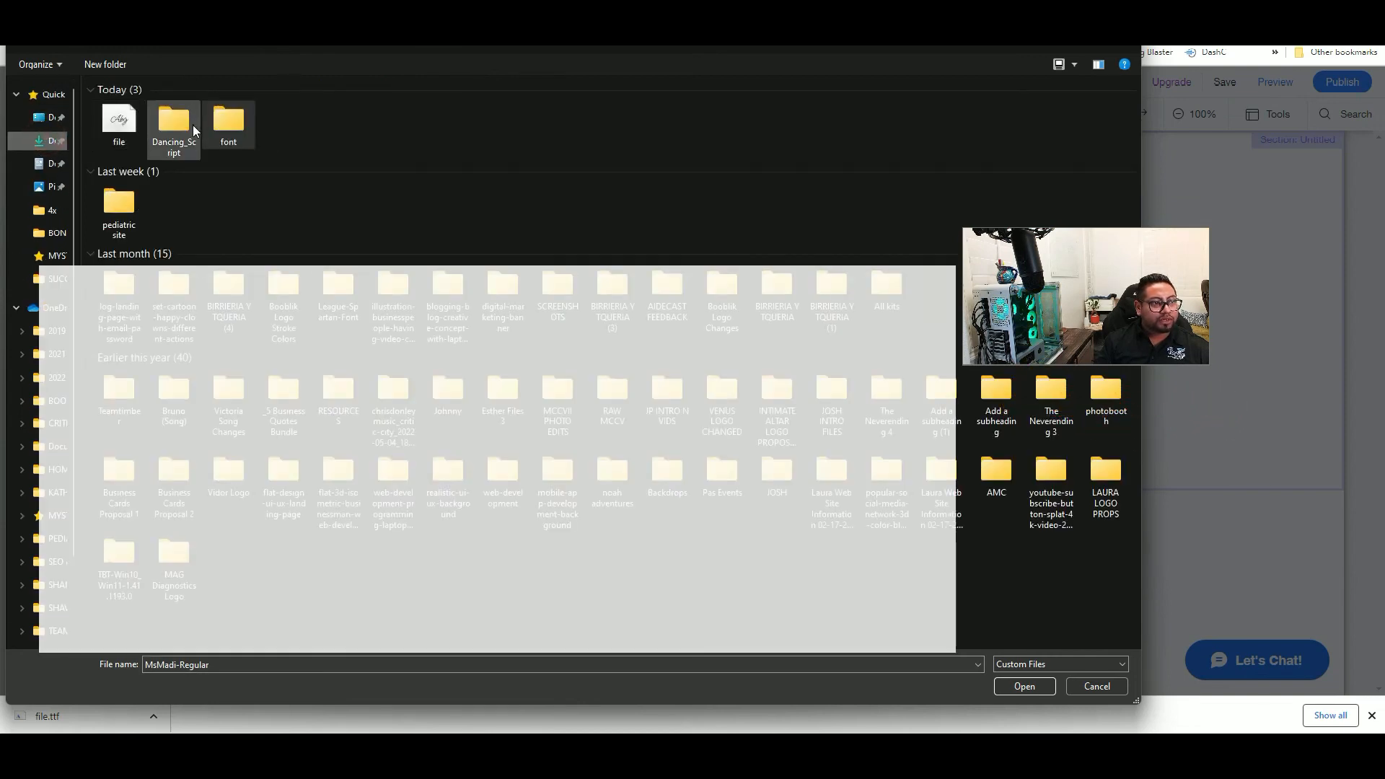
pyautogui.doubleClick(173, 119)
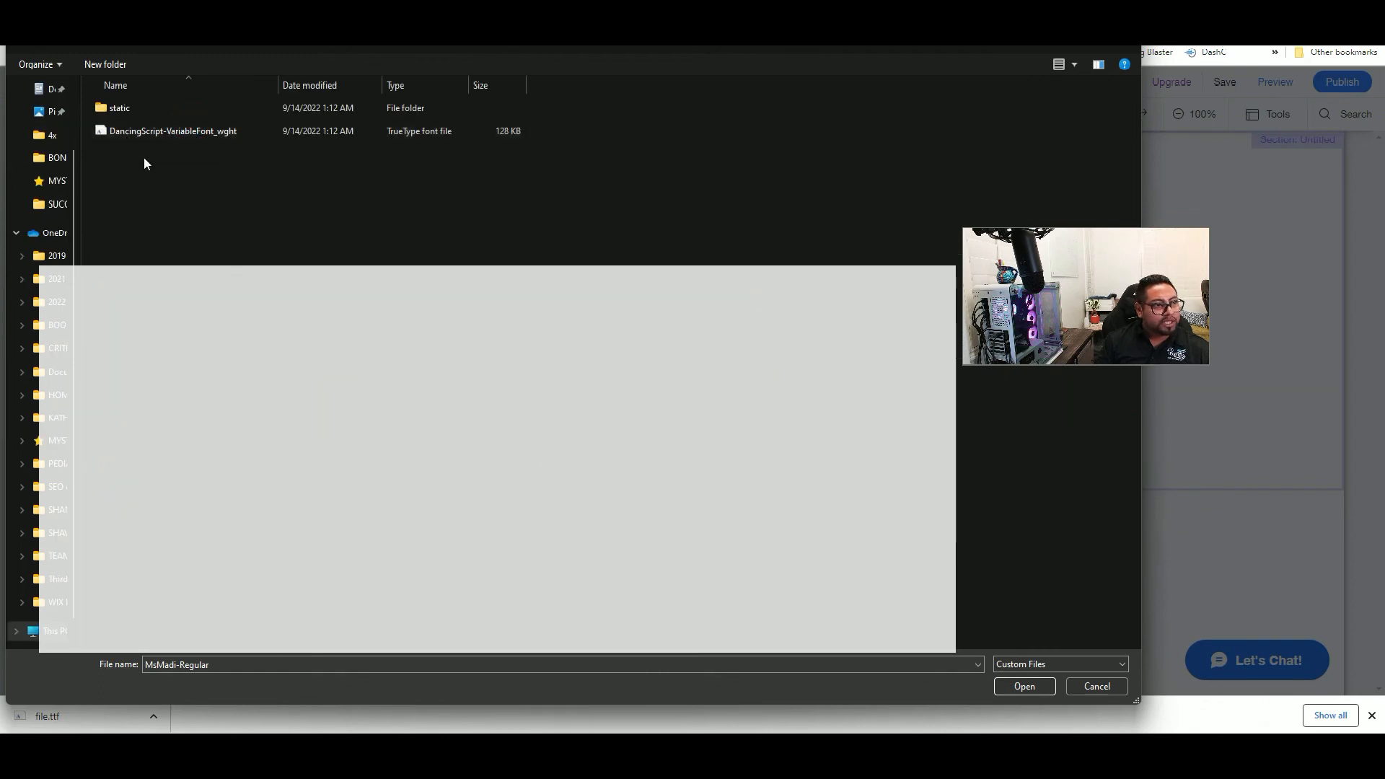
pyautogui.click(150, 130)
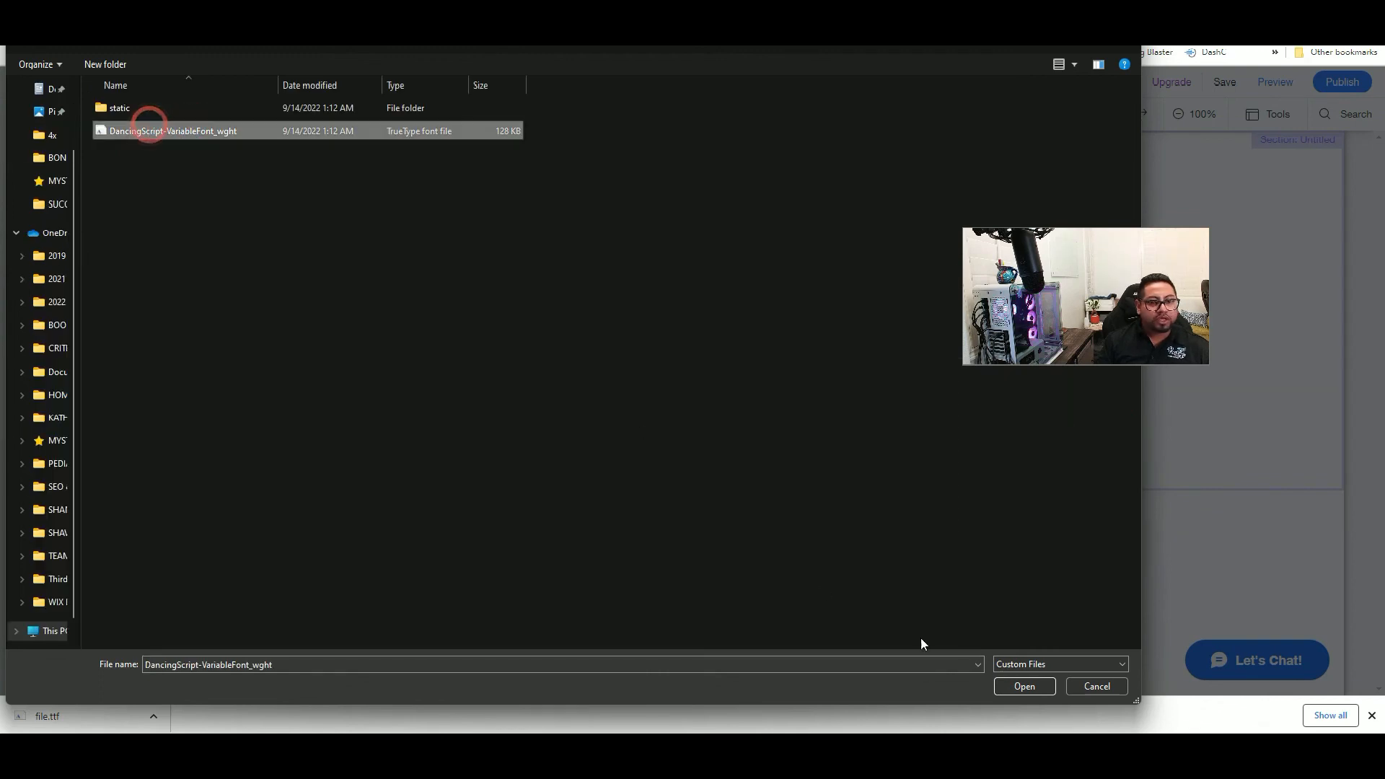
pyautogui.click(1025, 686)
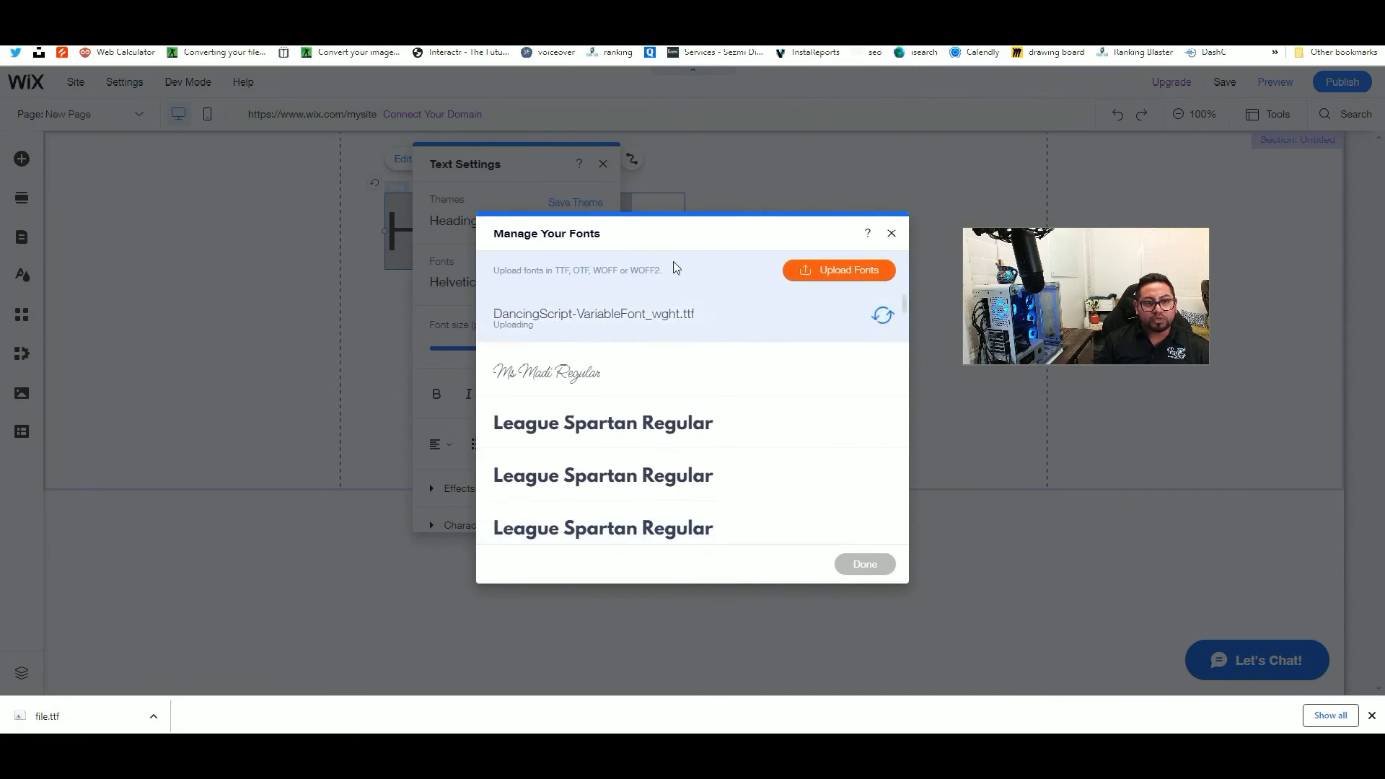
pyautogui.moveTo(733, 313)
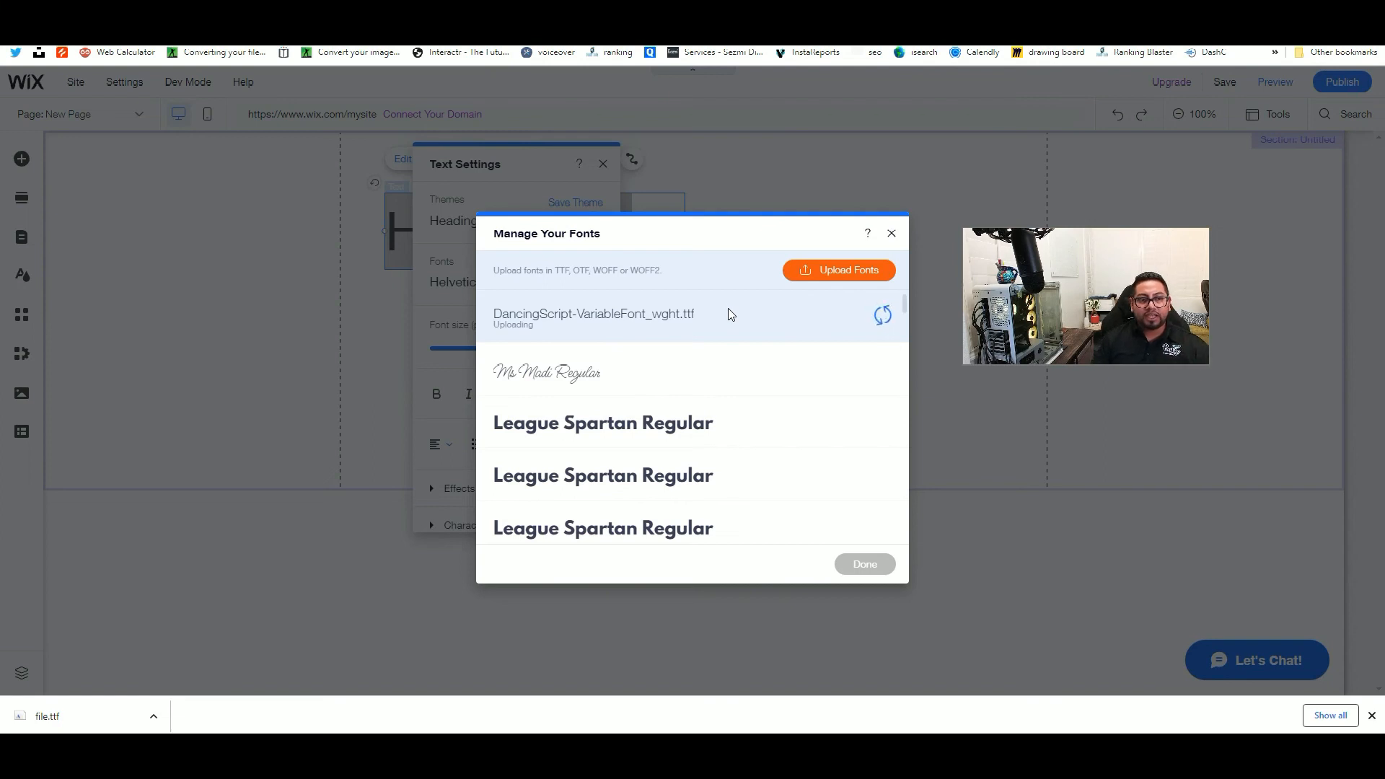
pyautogui.moveTo(781, 334)
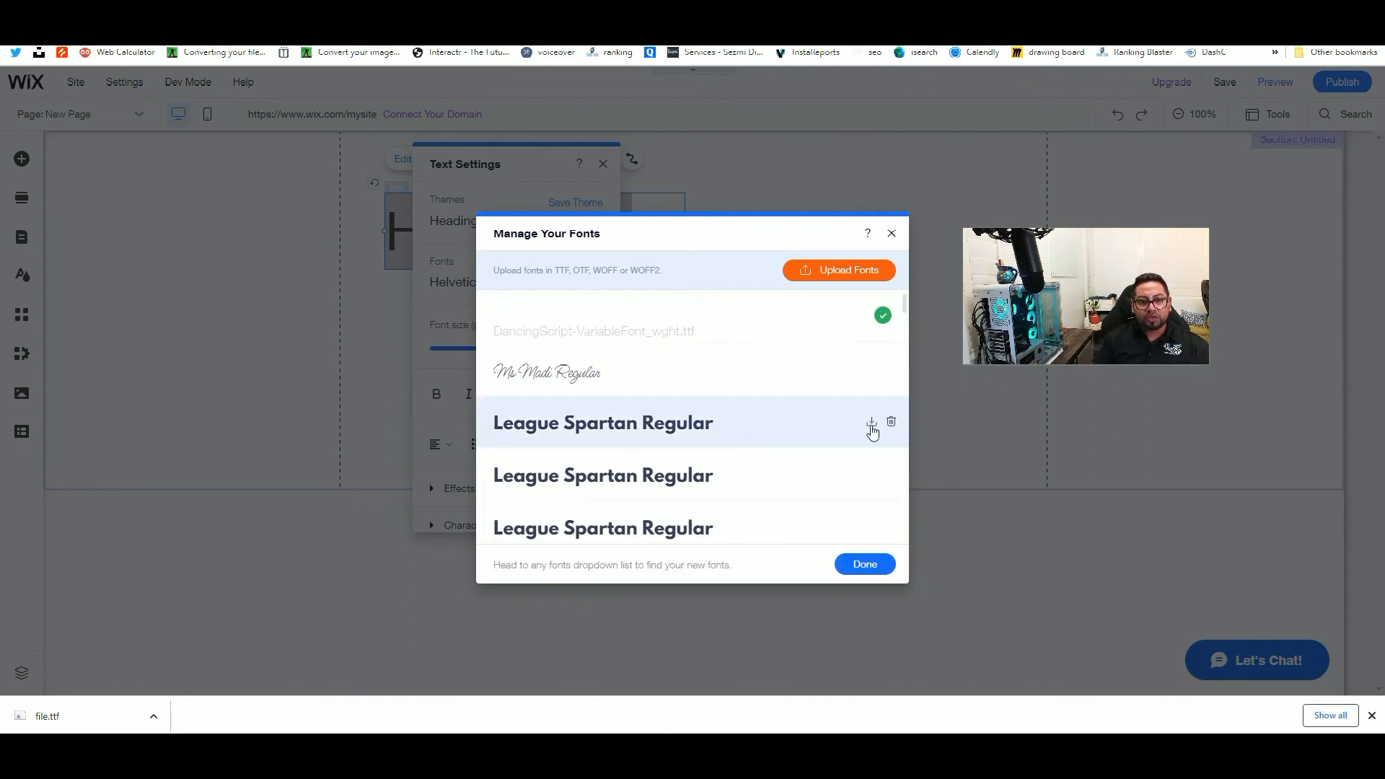
pyautogui.moveTo(871, 423)
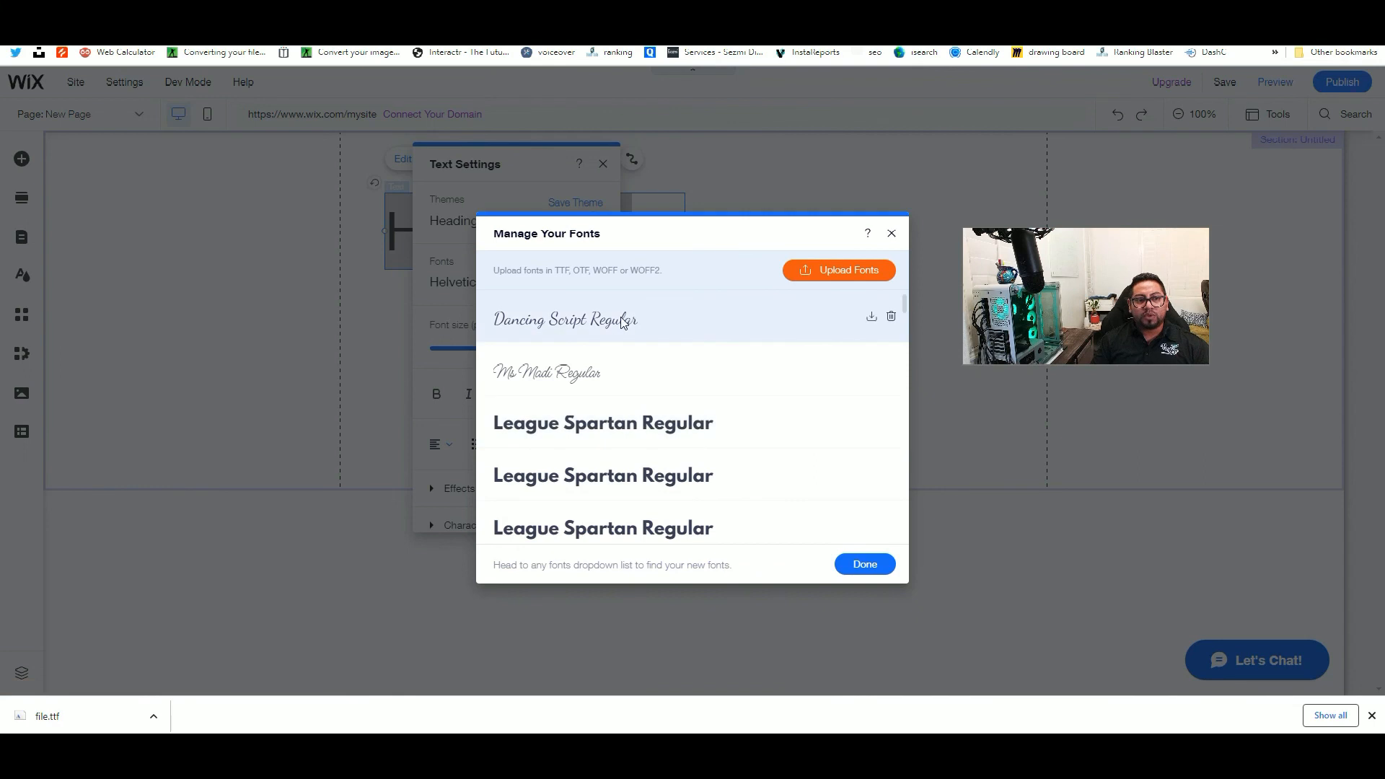
pyautogui.moveTo(531, 337)
pyautogui.write('D')
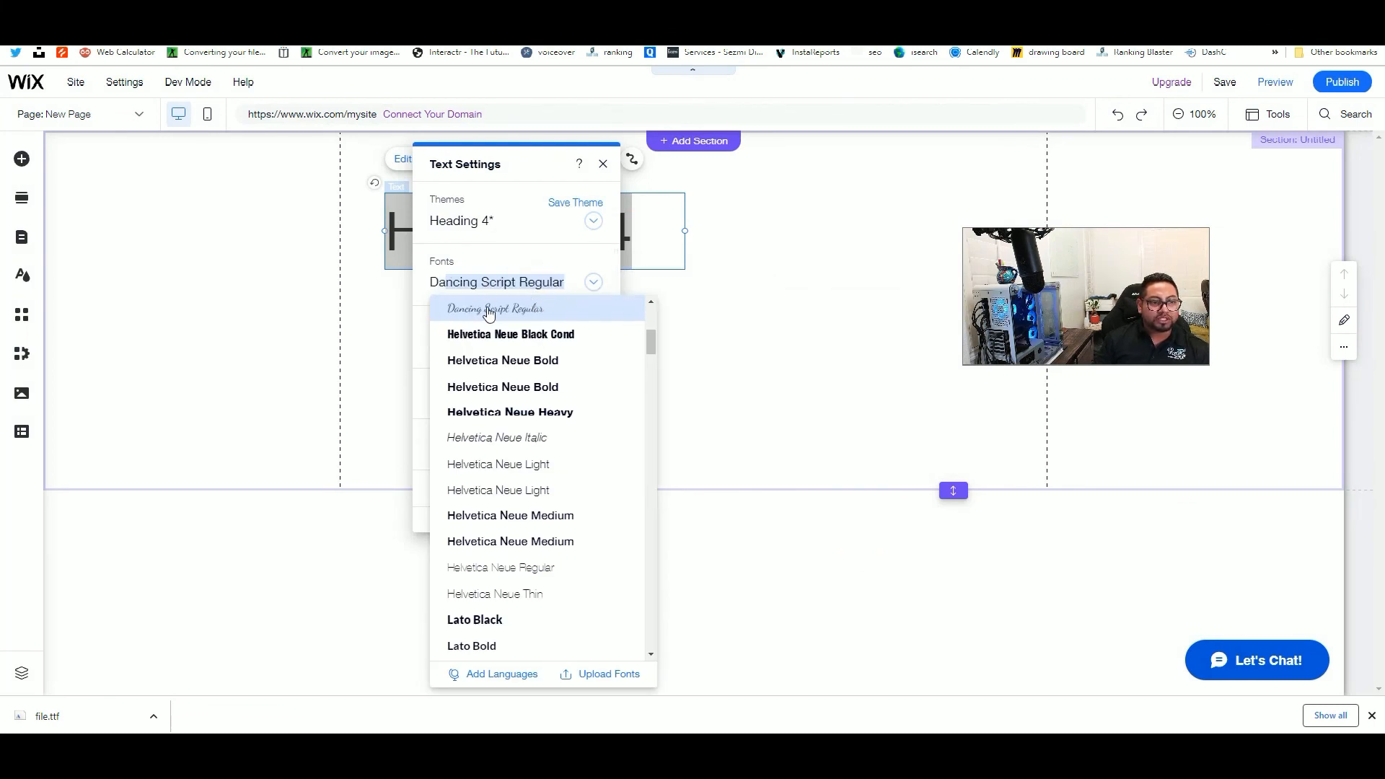
# Apply Dancing Script Regular to the Heading 4 text.
pyautogui.click(602, 164)
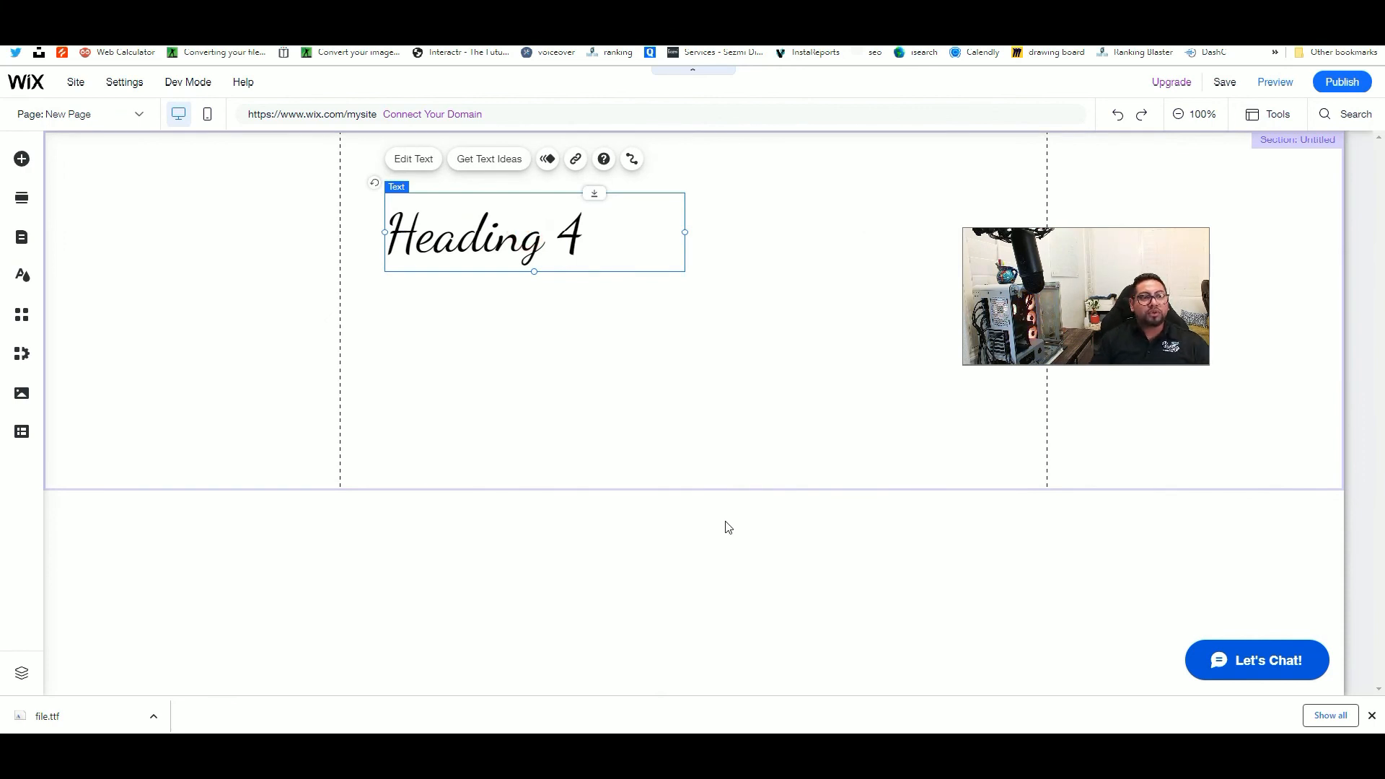
pyautogui.moveTo(792, 556)
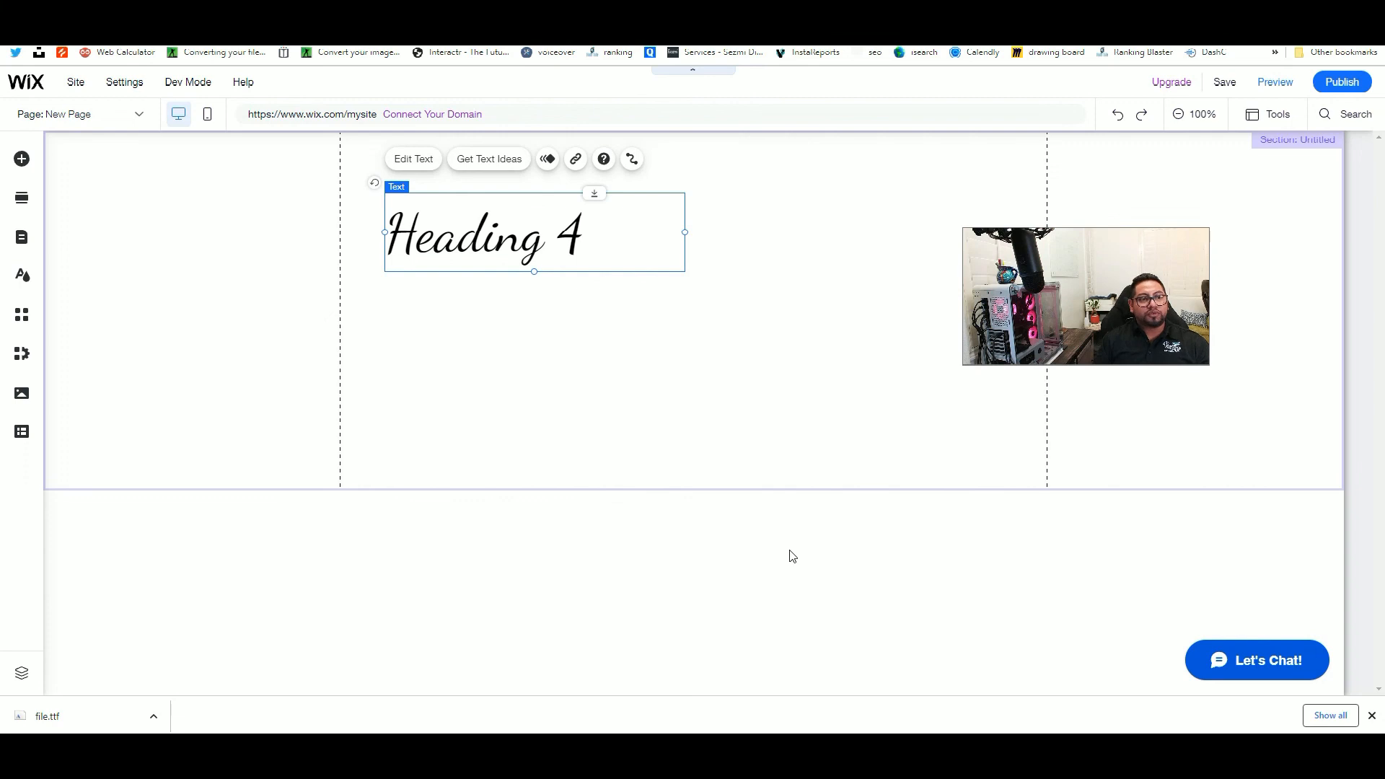